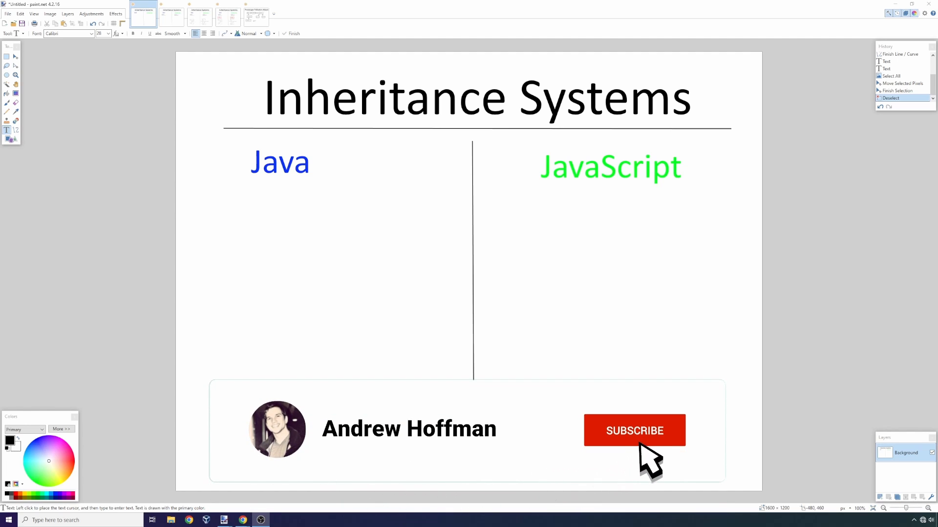
Show the slide listing Java's and JavaScript's traits as bullet lists under each heading
click(634, 431)
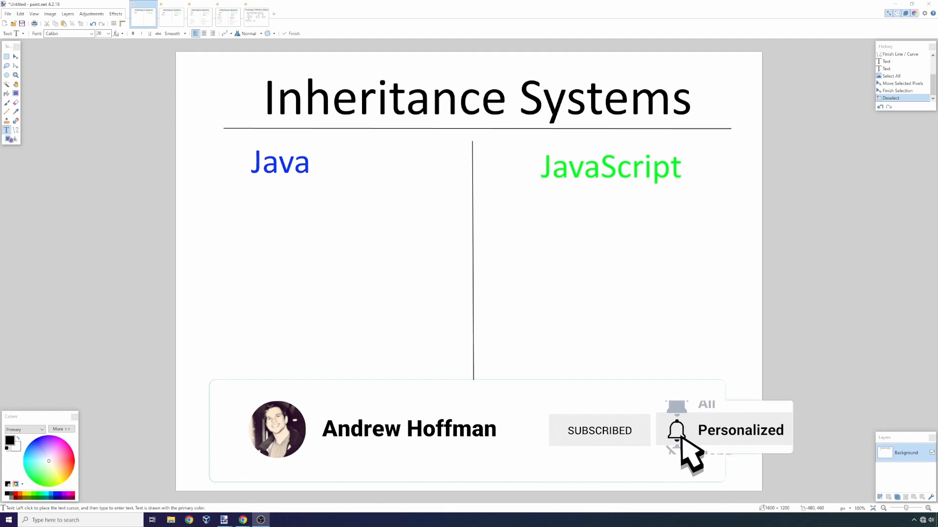
click(676, 430)
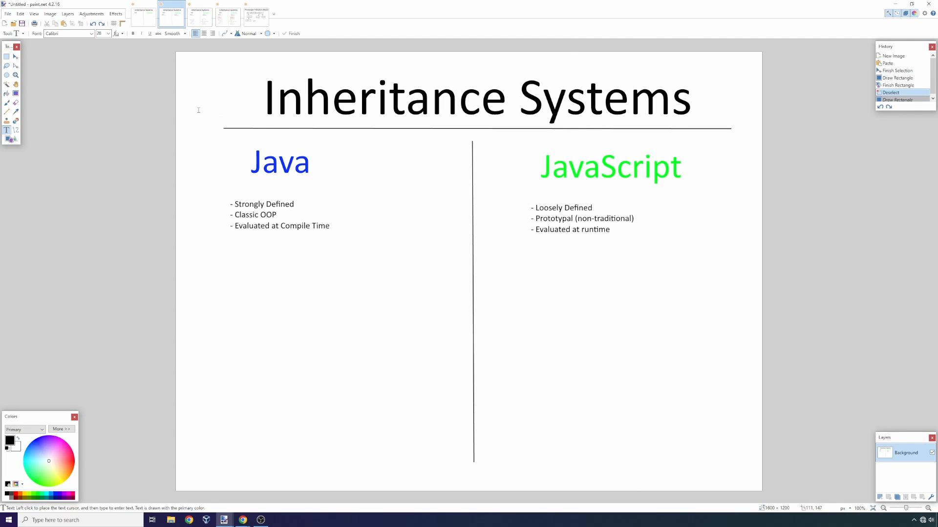
mouse_move(307, 180)
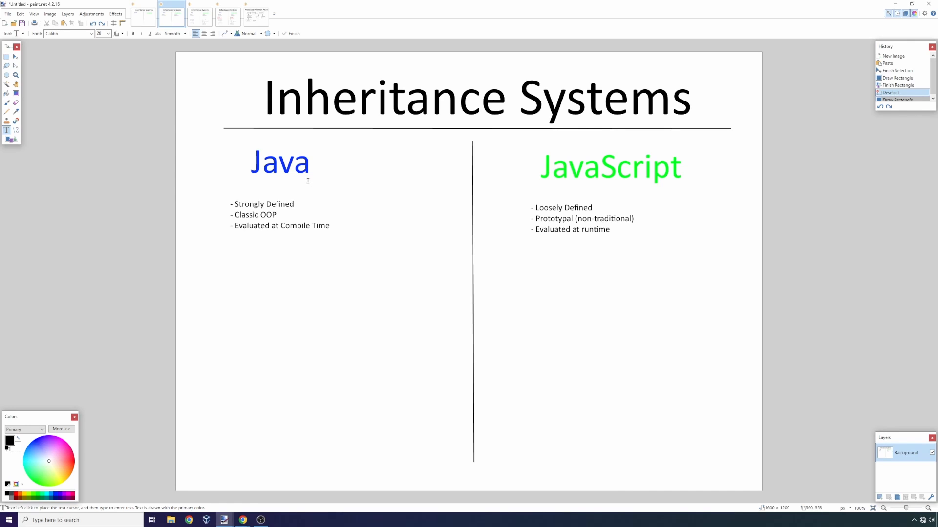
mouse_move(618, 193)
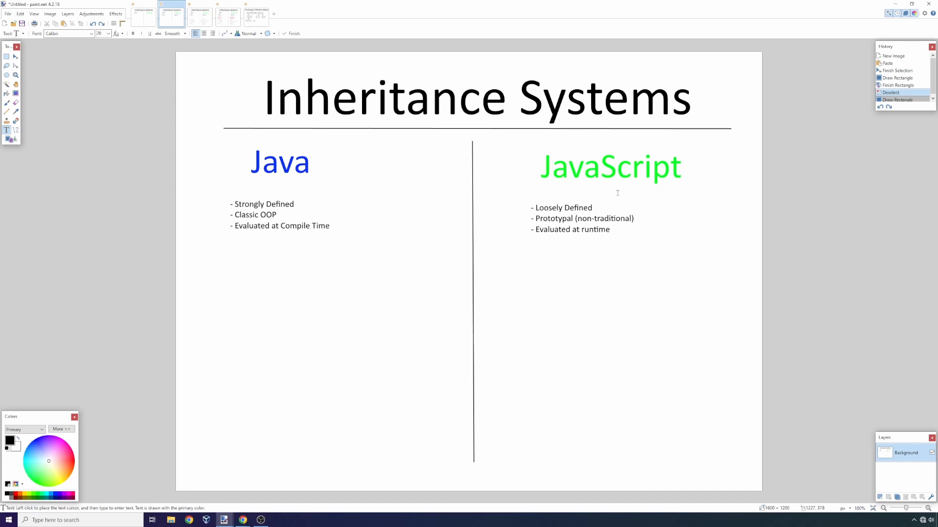
mouse_move(732, 280)
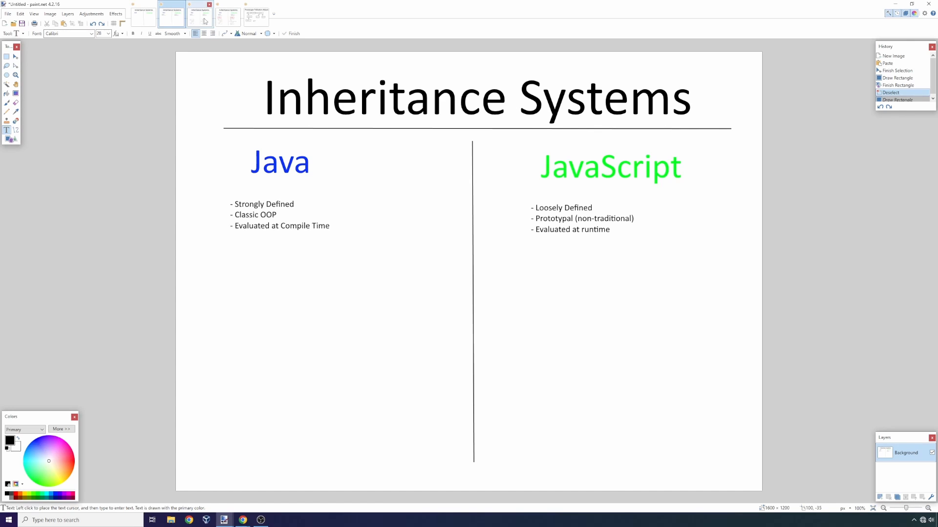
Show the slide with the Java compiled-to-output and JavaScript interpreted-output flow diagrams
click(199, 12)
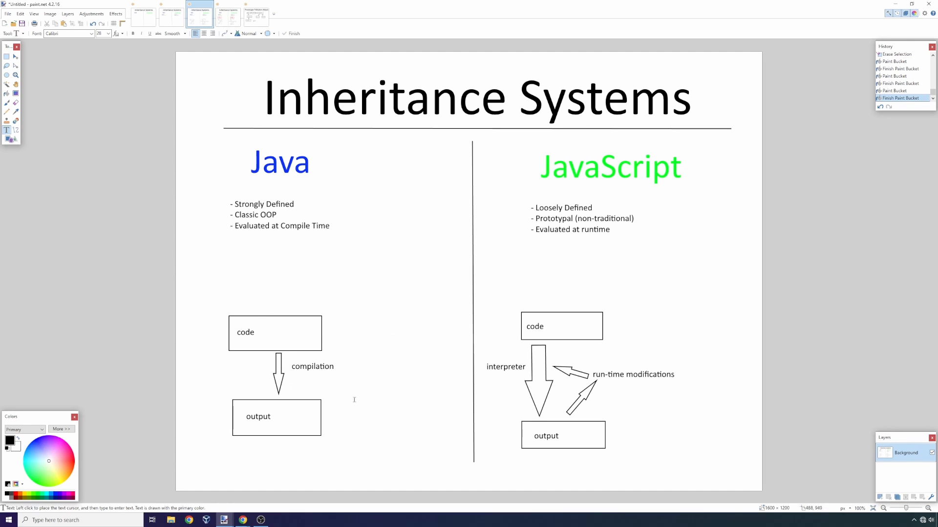
mouse_move(219, 471)
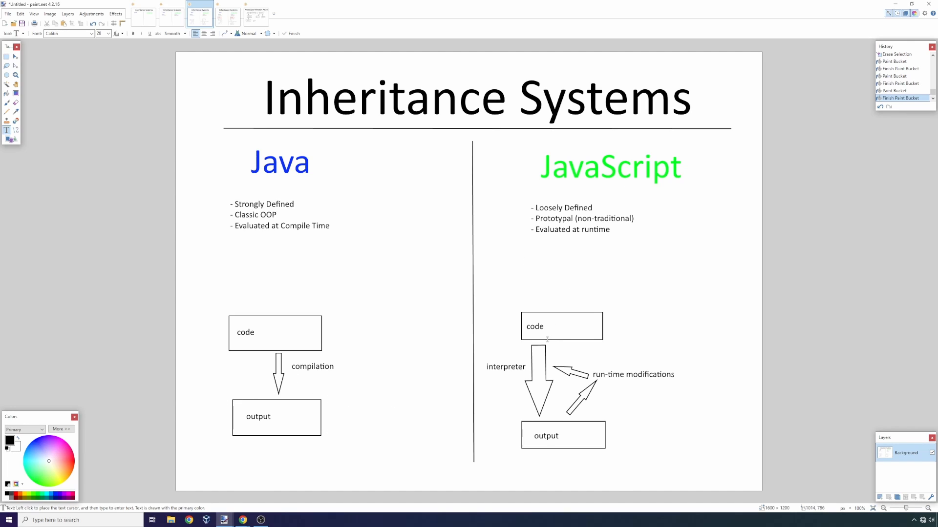
mouse_move(482, 388)
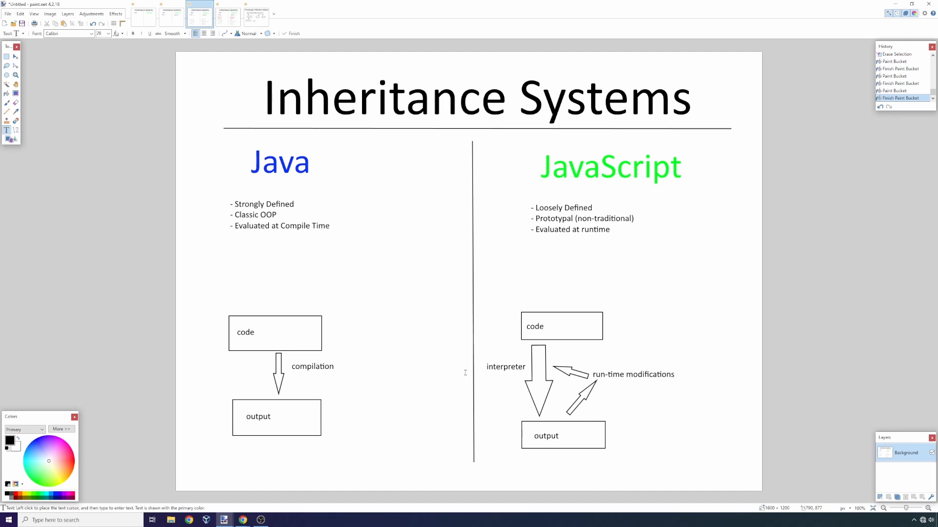
mouse_move(537, 349)
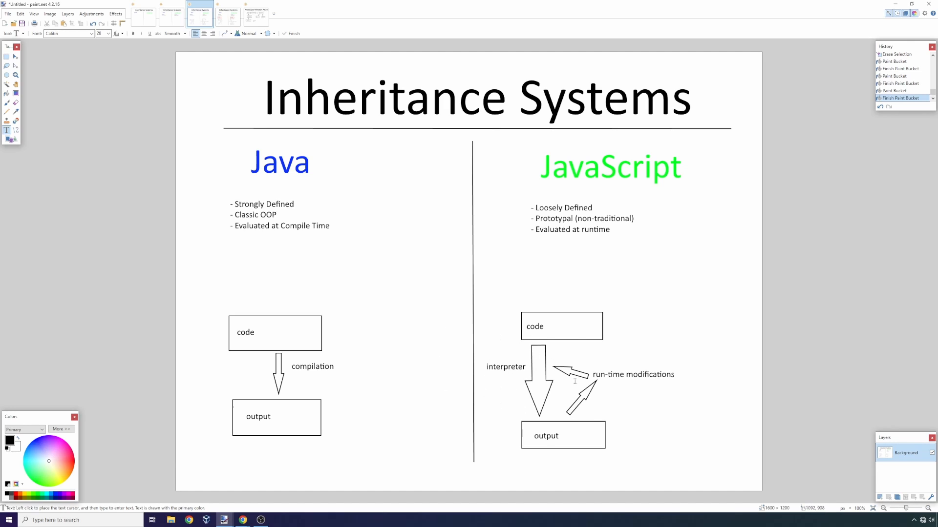
mouse_move(493, 421)
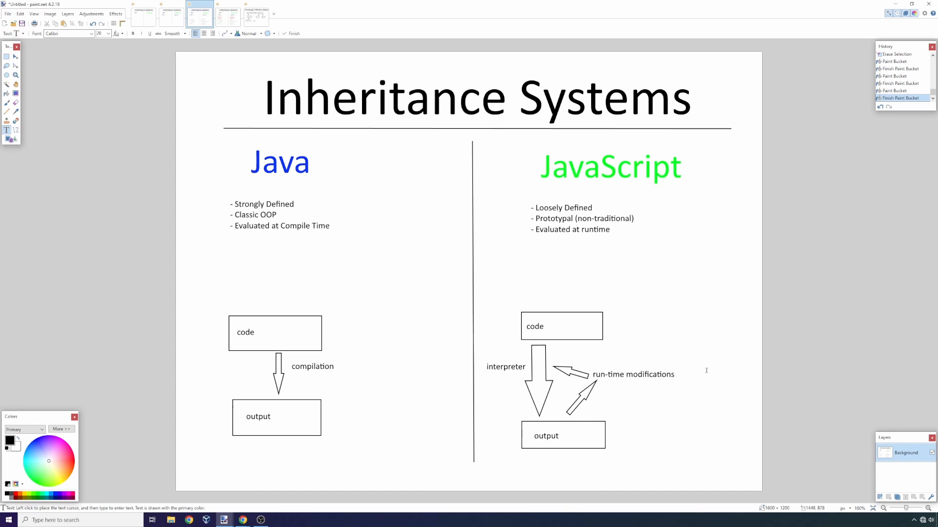
mouse_move(574, 417)
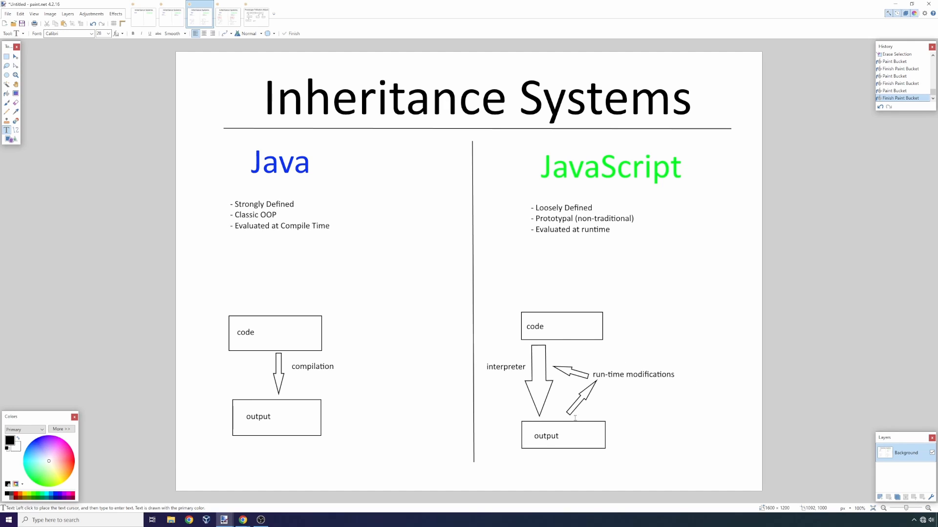
mouse_move(526, 366)
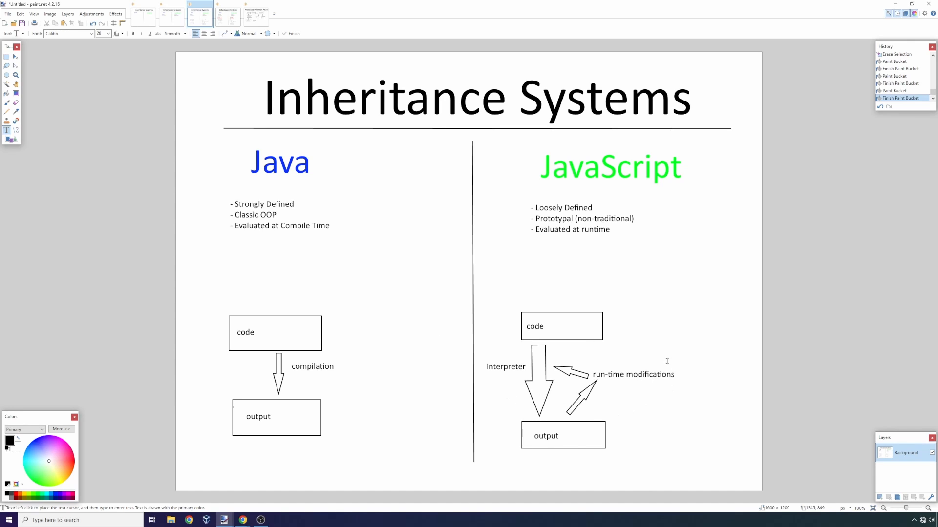
mouse_move(643, 393)
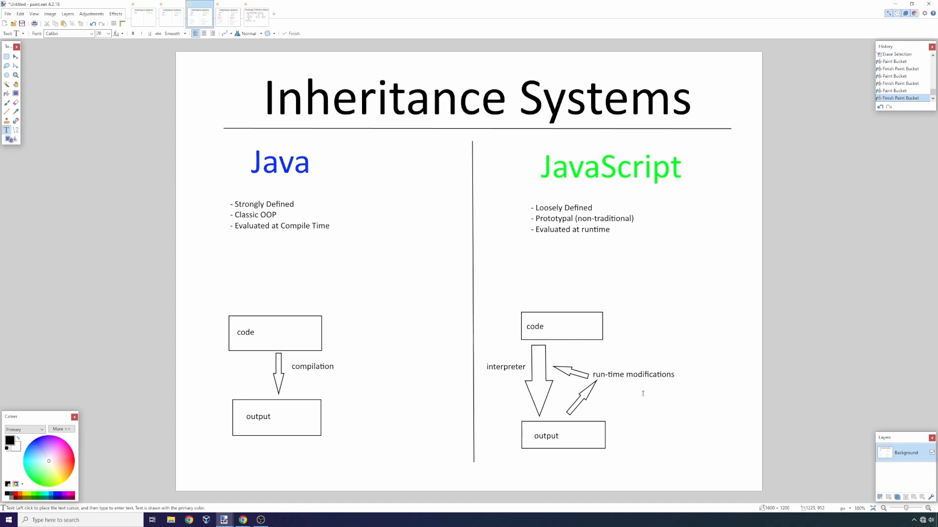
mouse_move(196, 352)
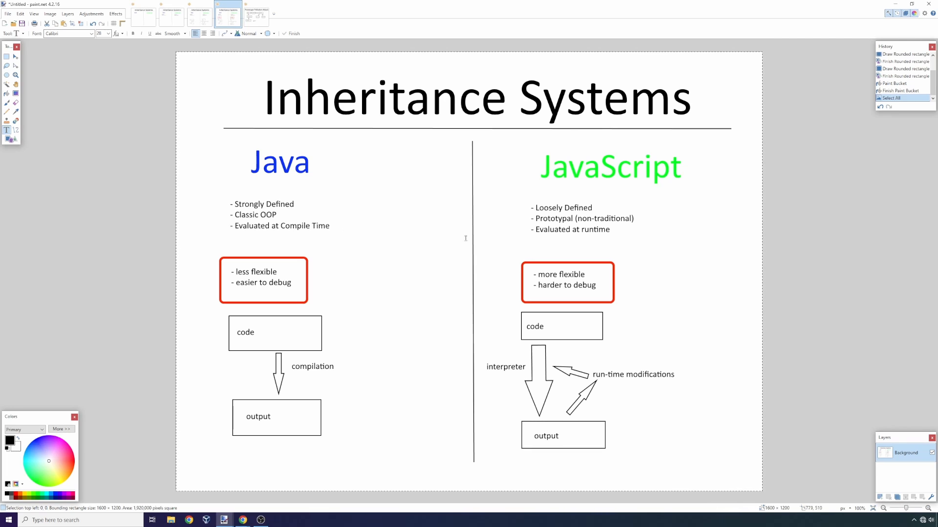
mouse_move(572, 249)
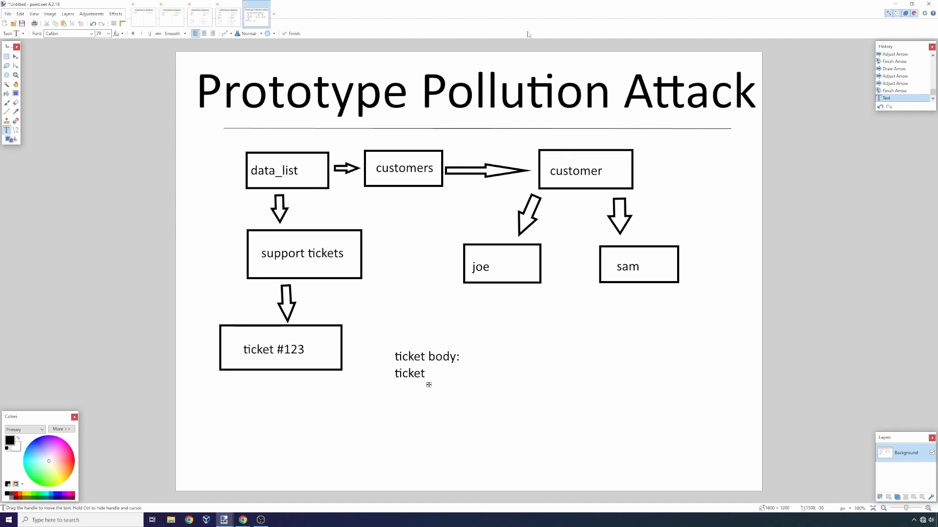
mouse_move(423, 301)
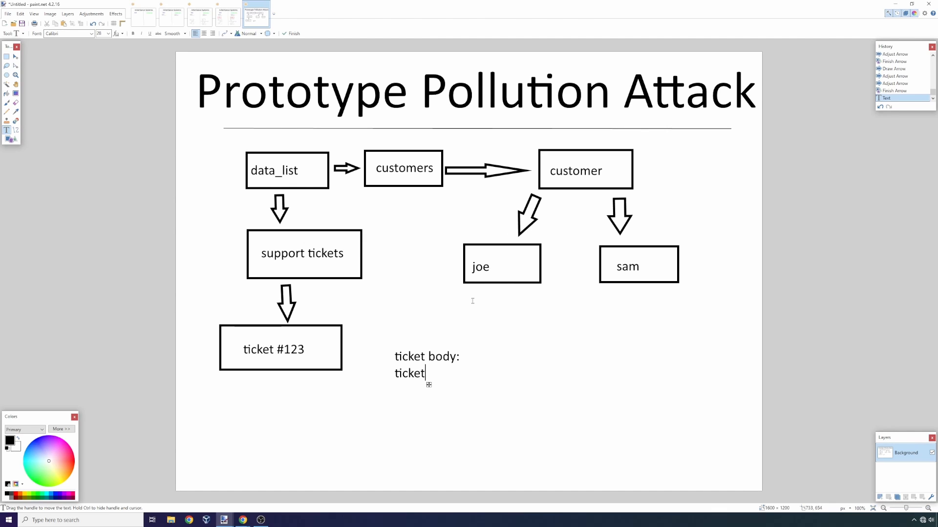
mouse_move(254, 316)
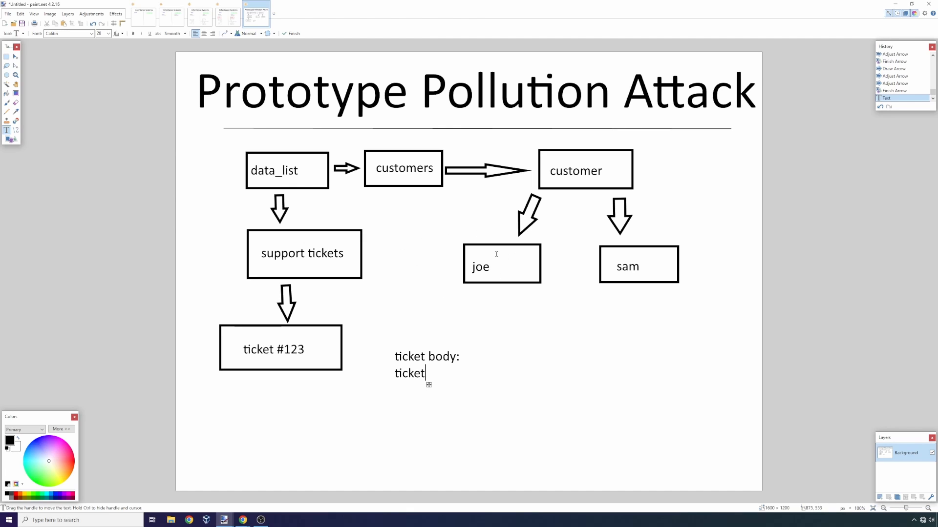
mouse_move(296, 335)
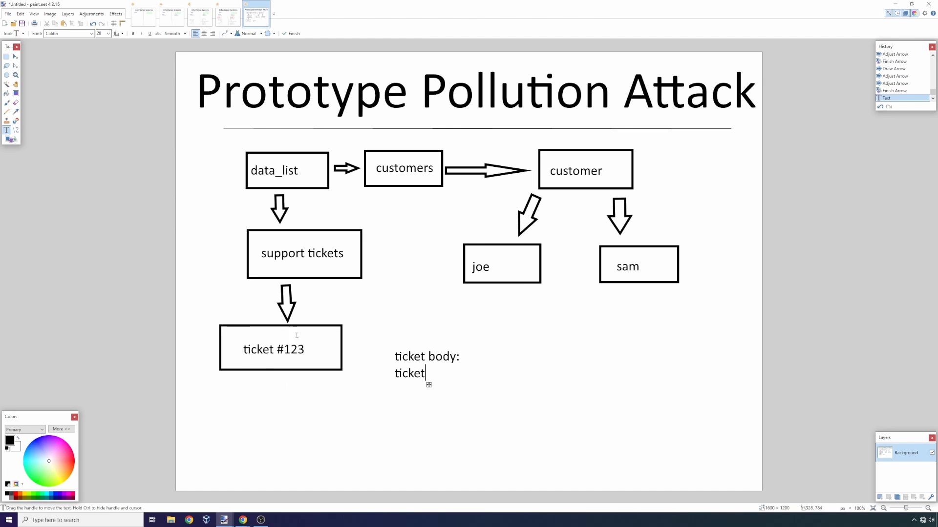
mouse_move(529, 257)
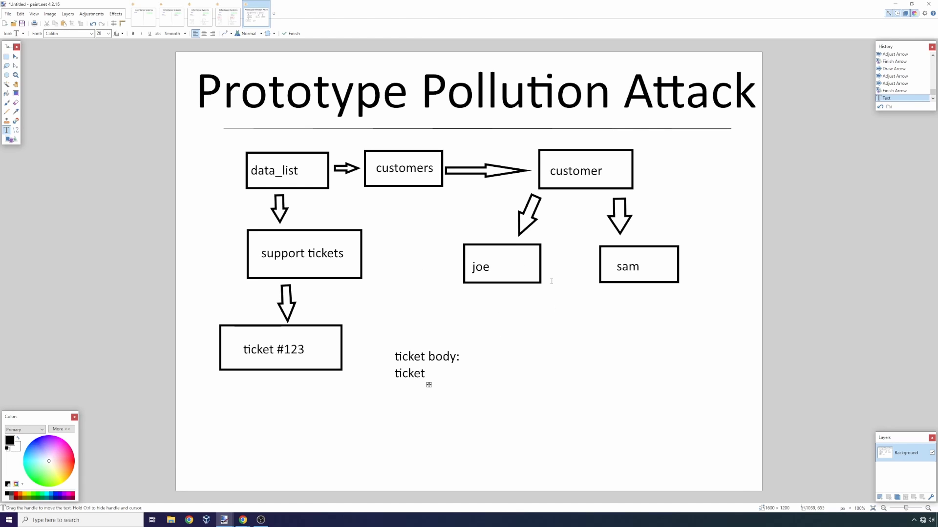
mouse_move(416, 262)
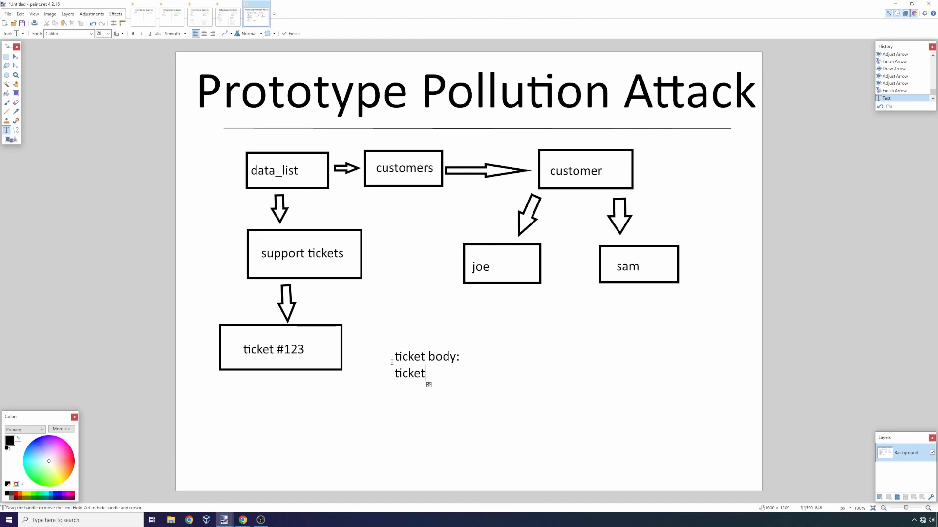
Note below the diagram that the ticket payload modifies datalist to send data to server
text(-> payload -)
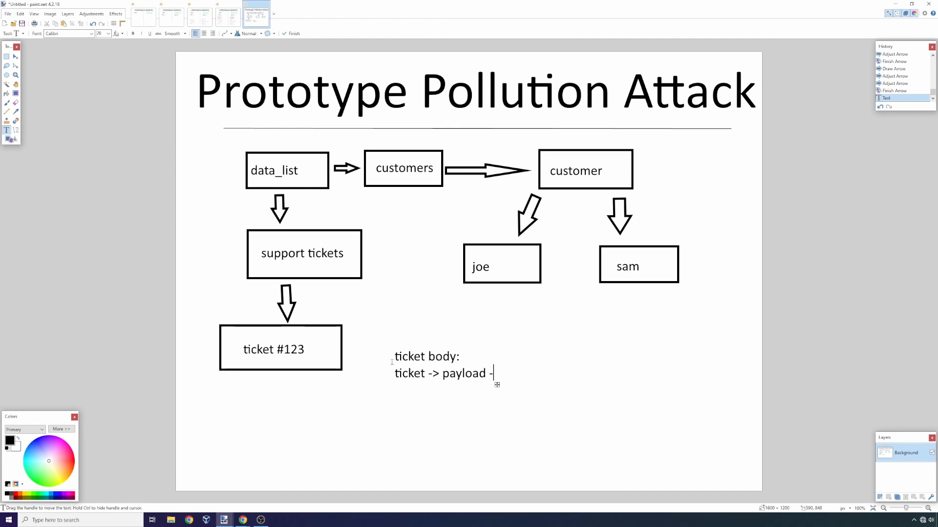
text((mod)
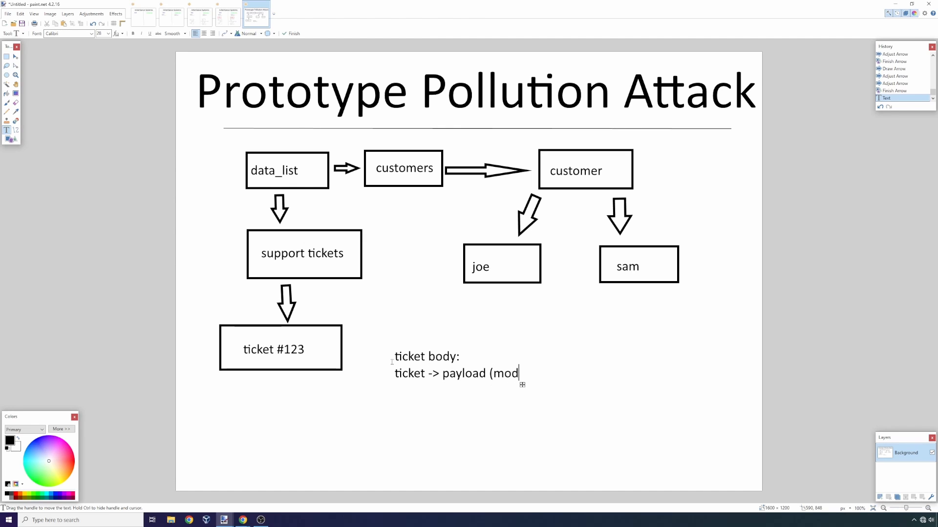
text(ifies datalist to sen)
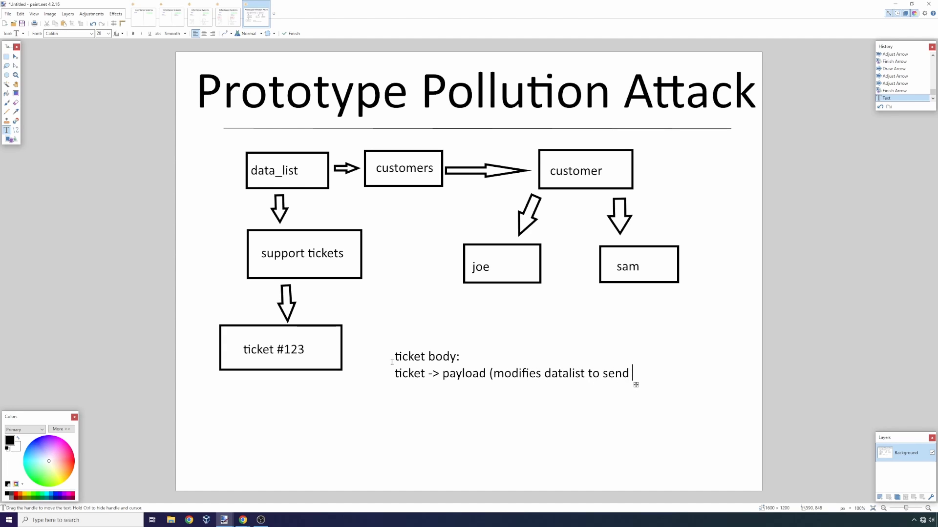
text(daa)
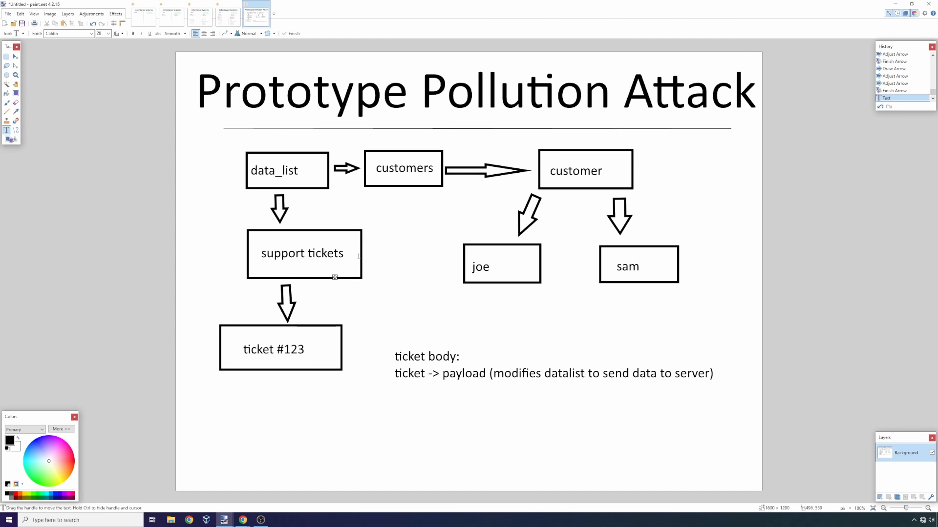
click(511, 267)
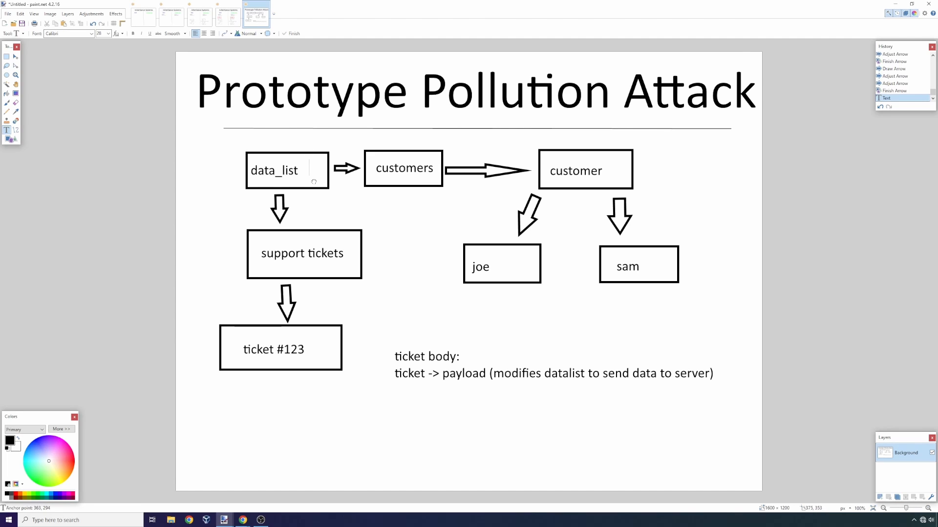
mouse_move(388, 255)
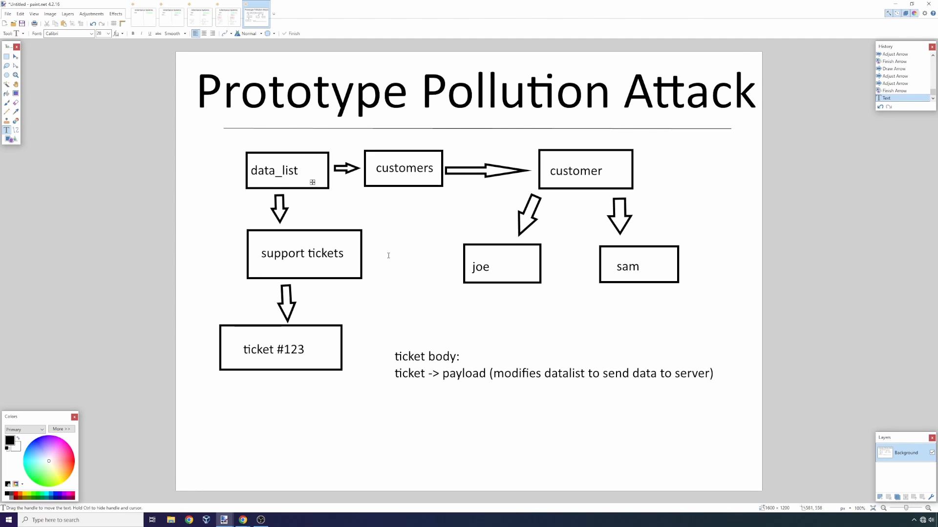
click(309, 170)
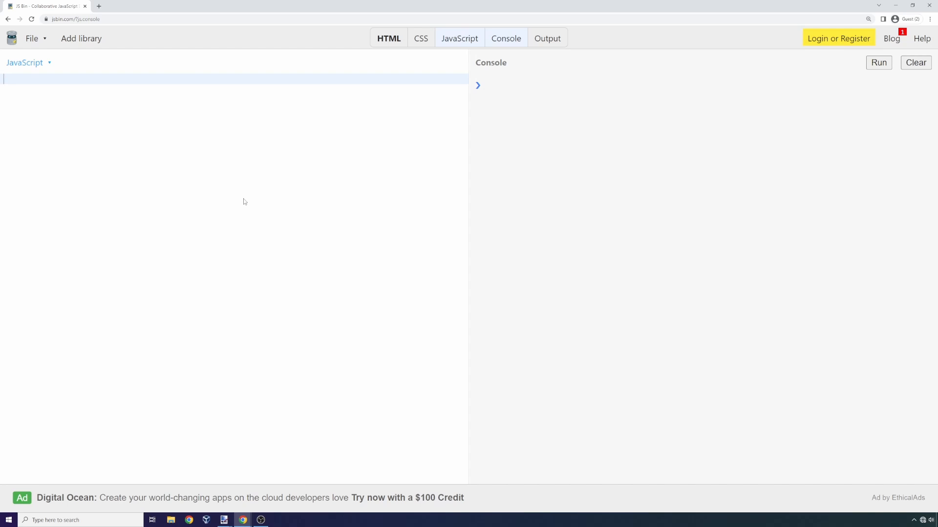
Define a DataList constructor function and create customers as new DataList()
text(const)
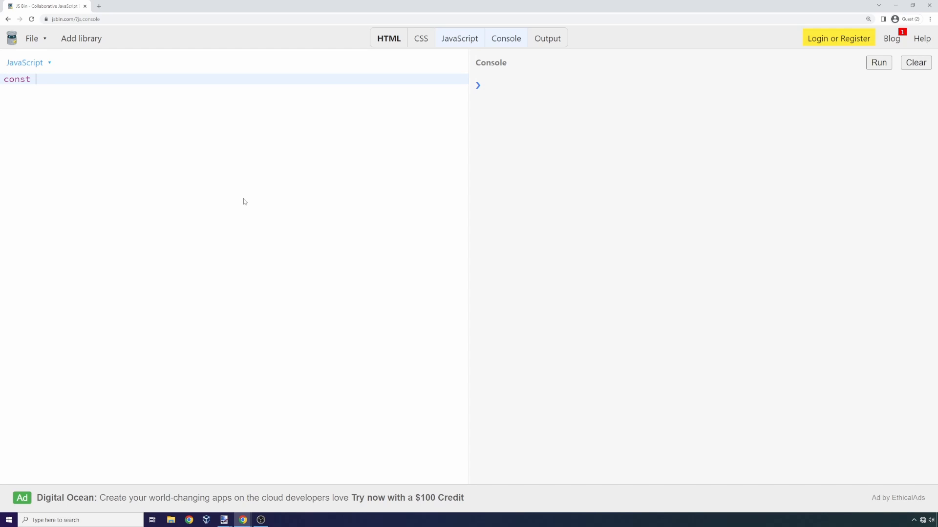
text(DataList = f)
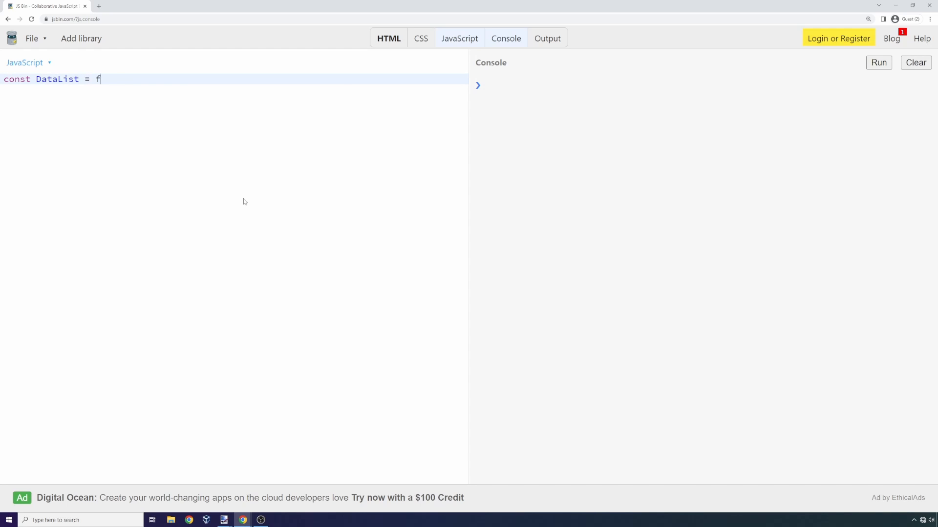
text(unction() {)
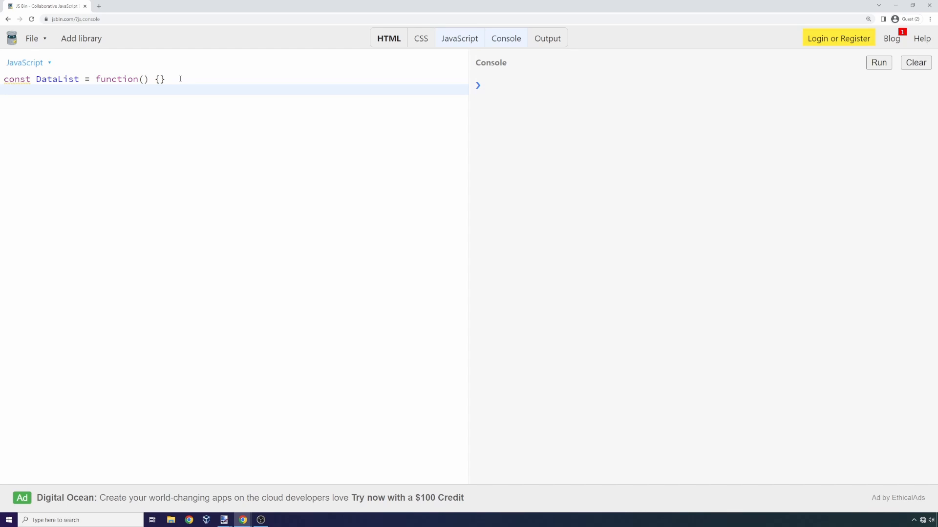
text(const c)
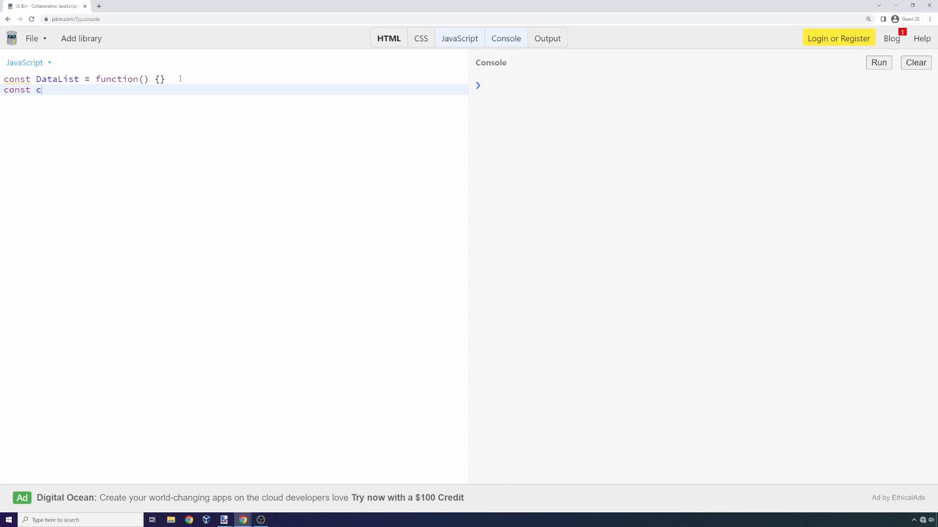
text(ustomers =)
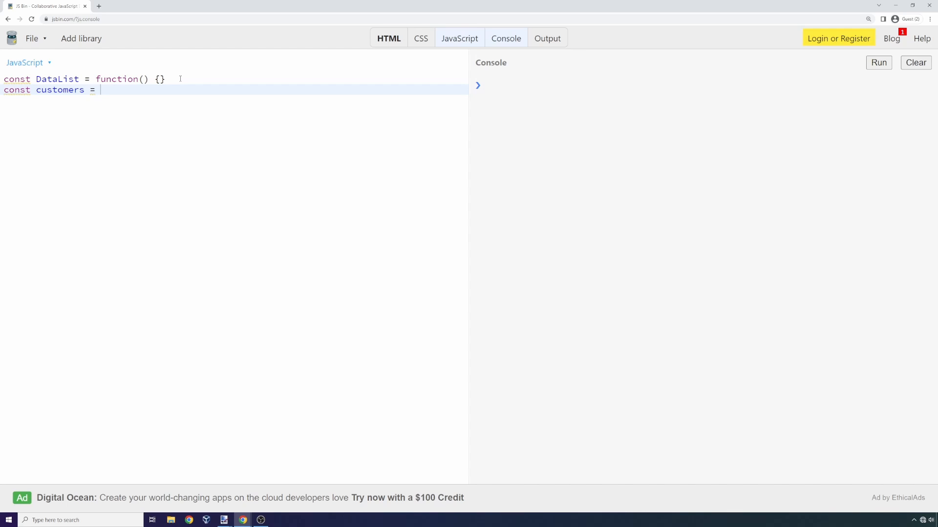
text(new Data)
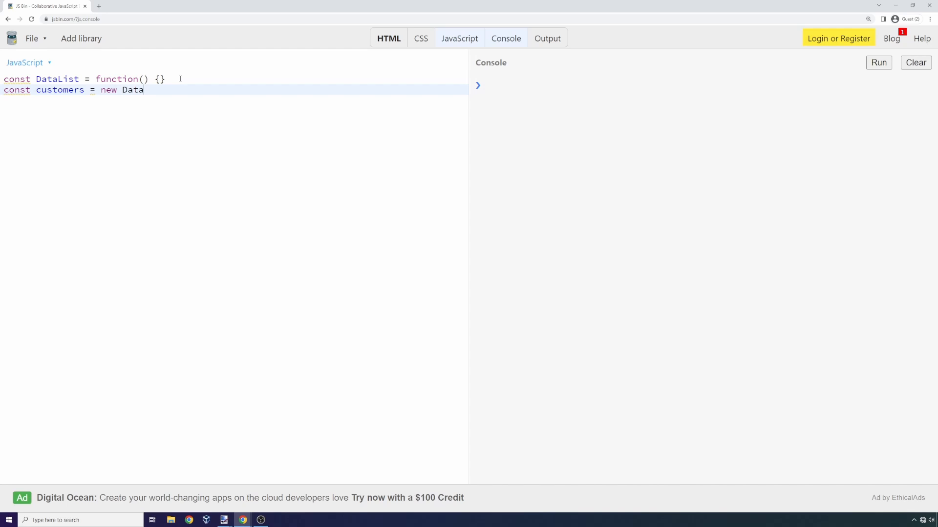
text(List())
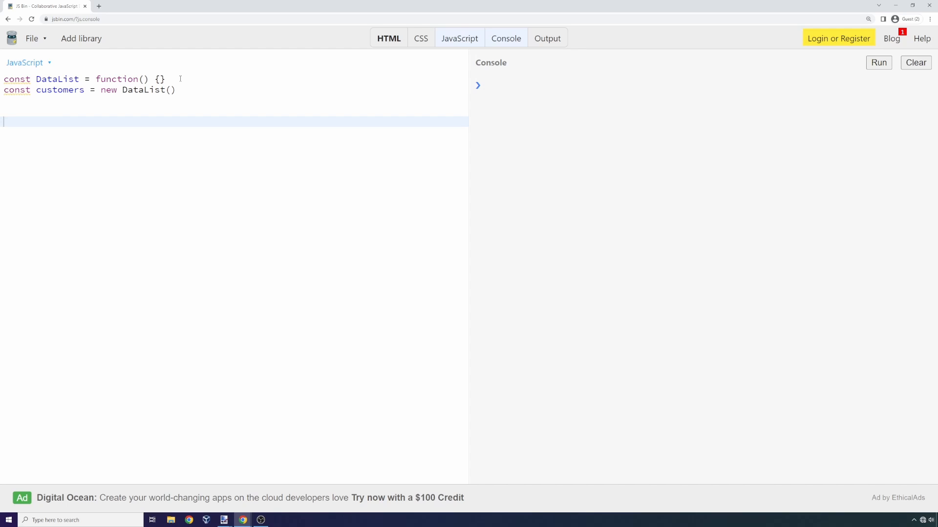
Log customers instanceof DataList and run the script, printing true
text(console.)
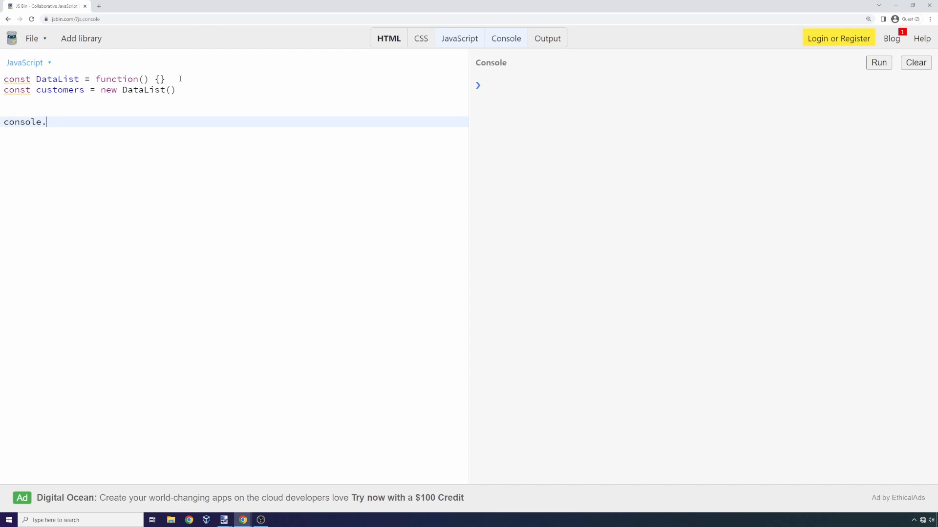
text(log(c)
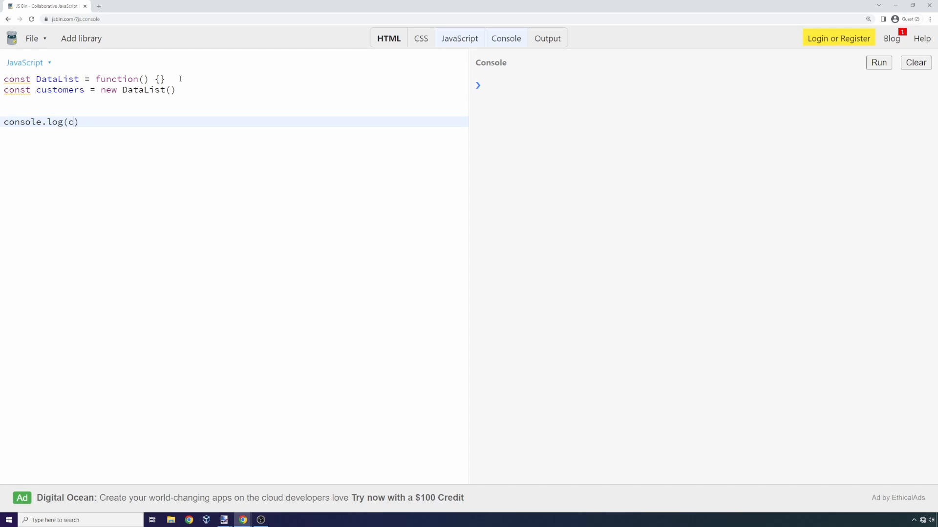
text(ustomers.instance)
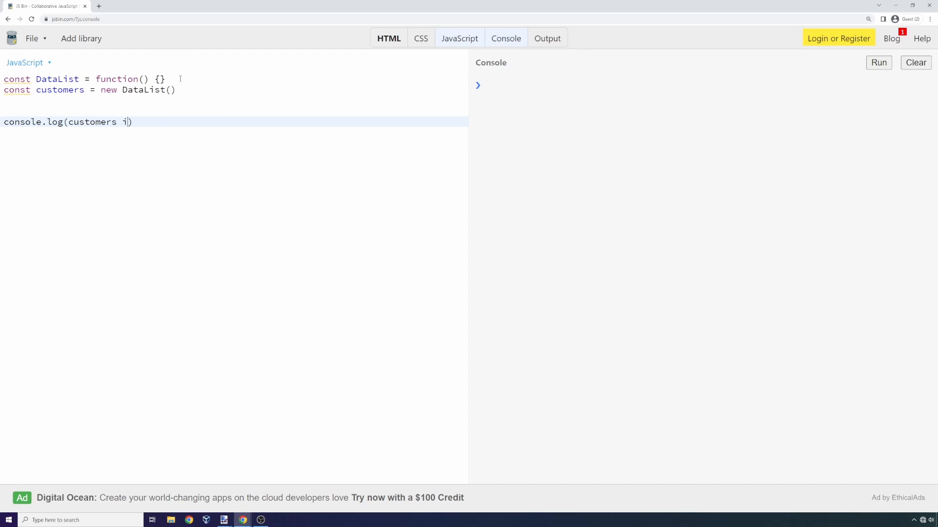
text(nstanceof)
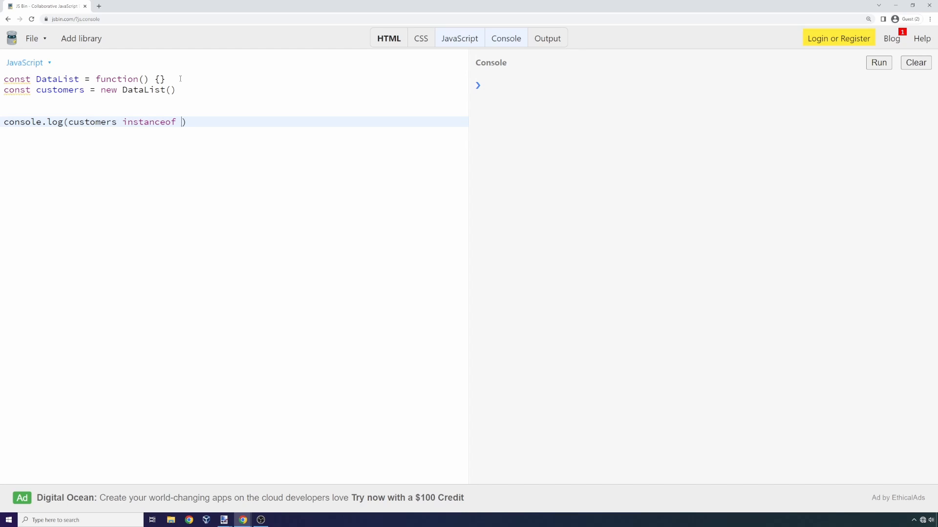
text(DataList)
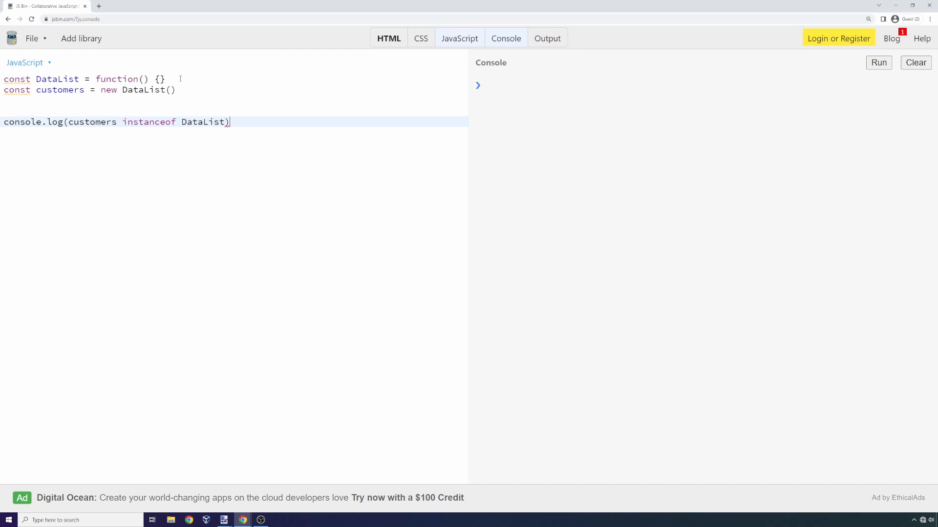
click(878, 63)
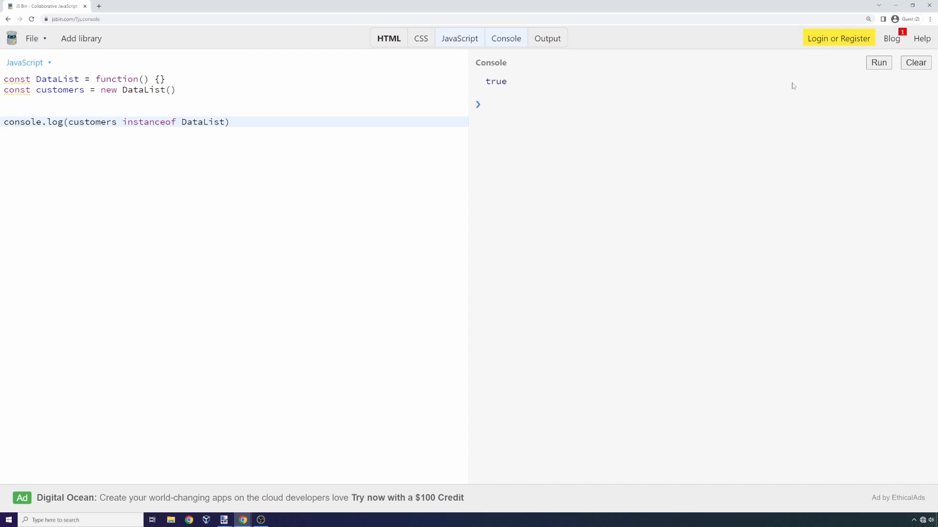
double_click(495, 82)
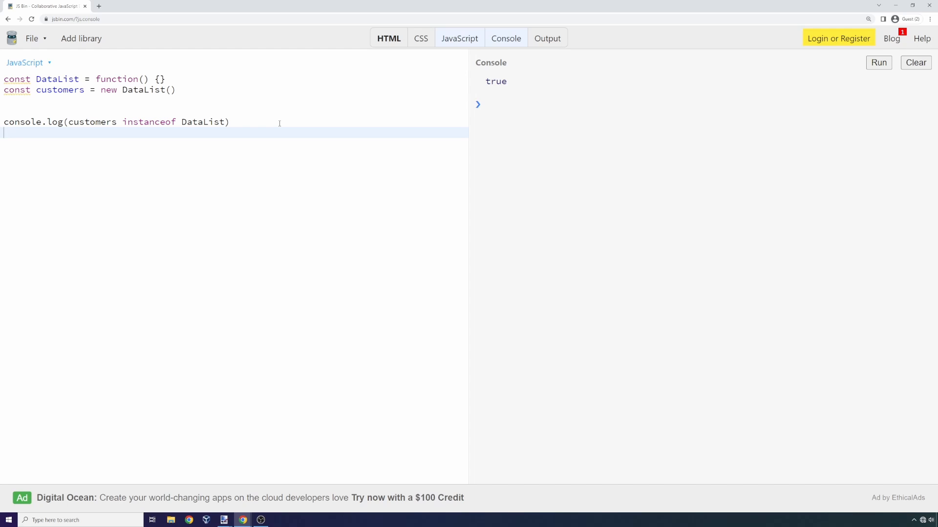
Log customers instanceof Object too and run, so the console prints true twice
text(console)
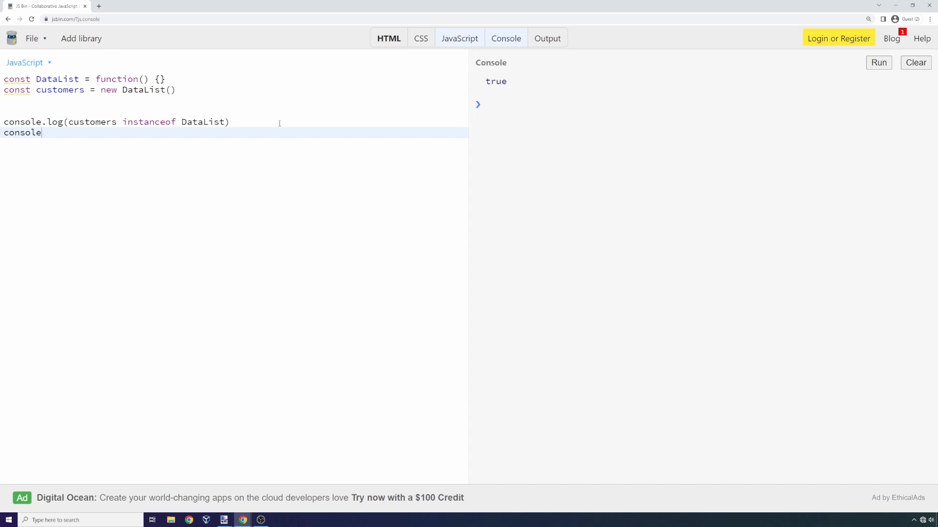
text(.log(customers))
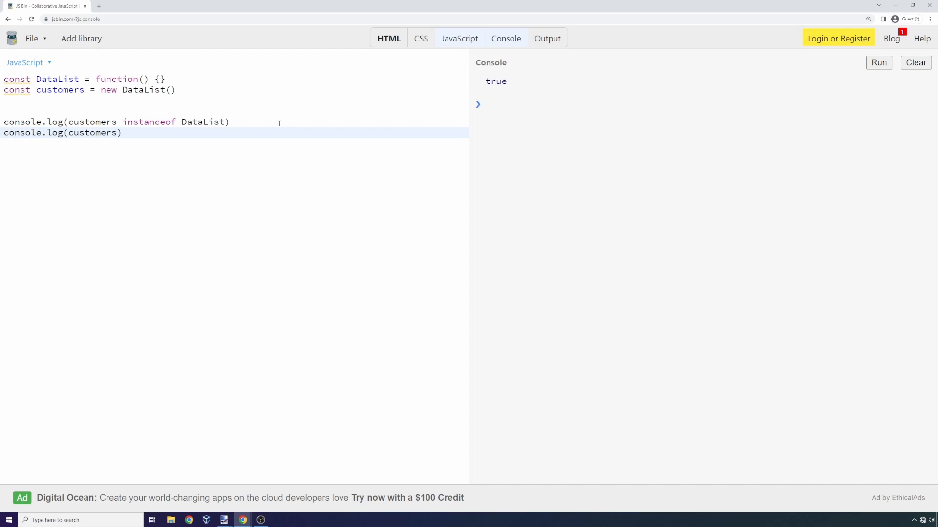
text(instanceof Object)
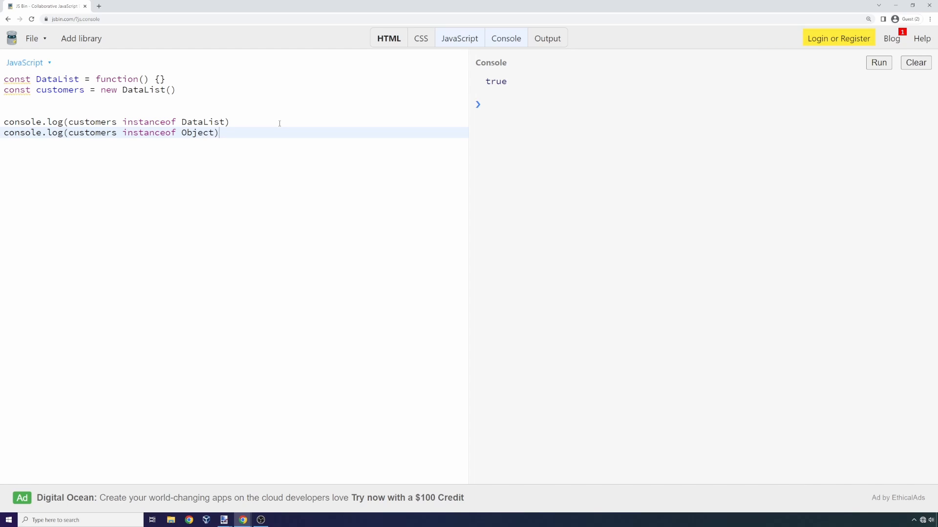
click(879, 63)
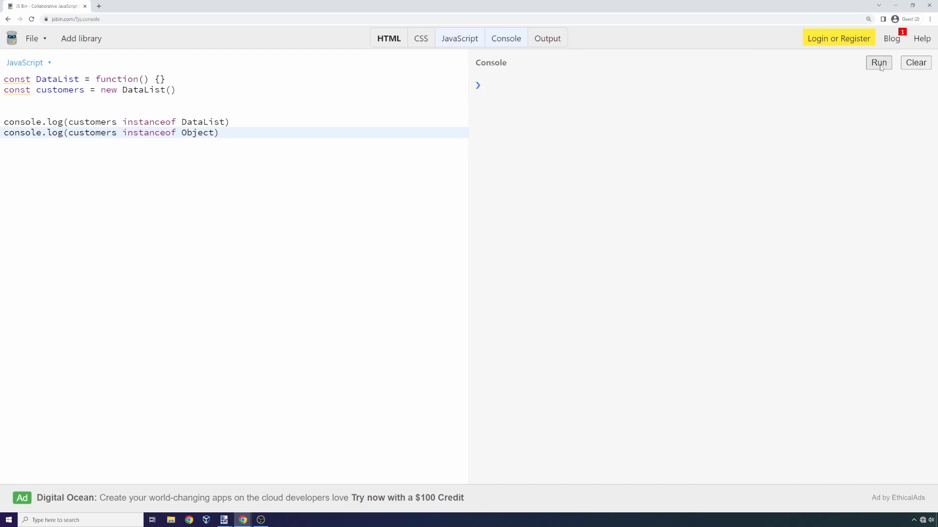
click(878, 62)
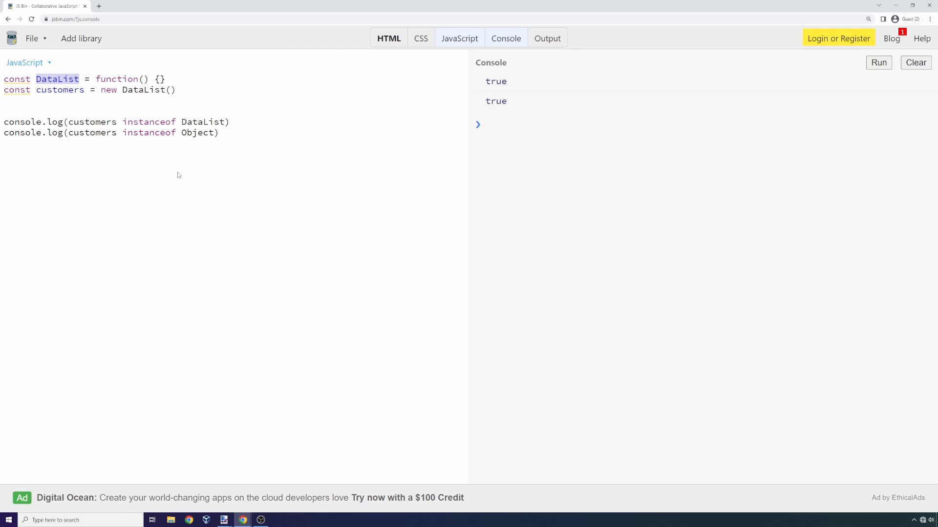
triple_click(110, 131)
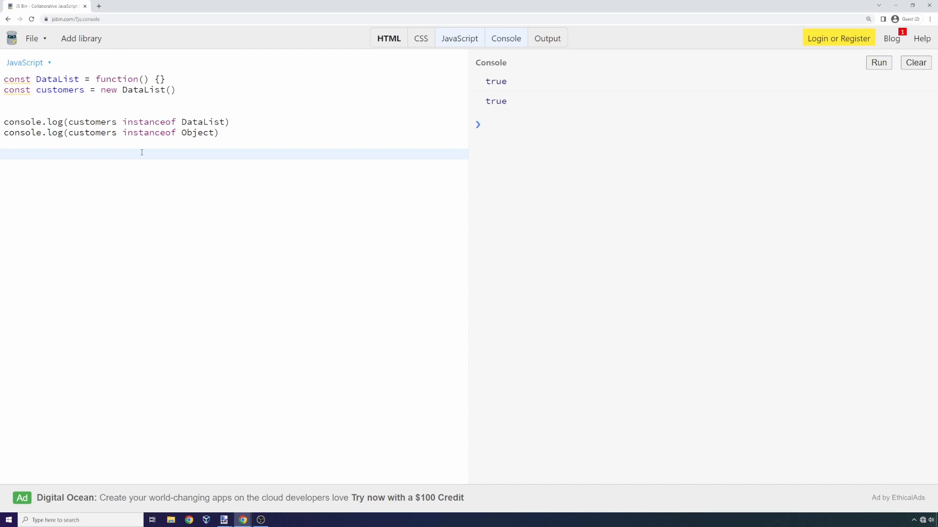
Log customers.__proto__ == DataList.prototype and run, printing a third true
text(console.l)
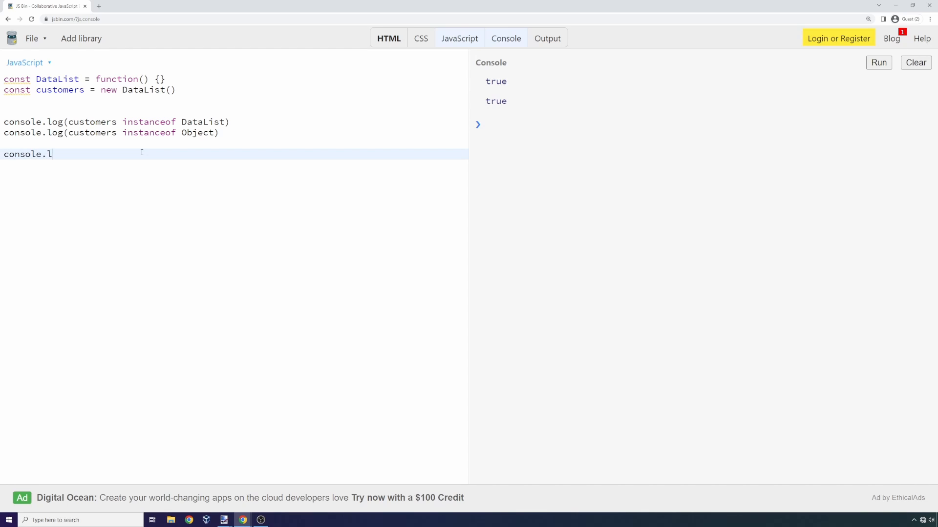
text(og(customers))
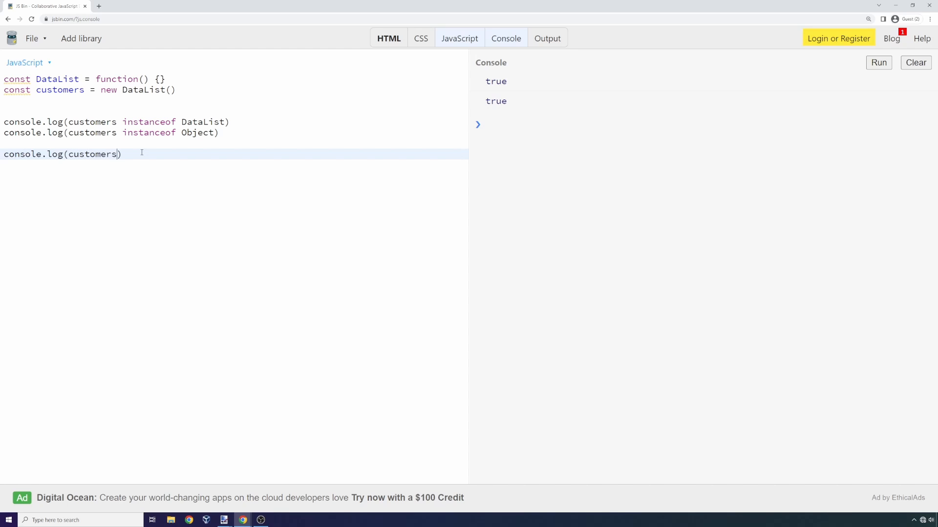
text(.__proto__)
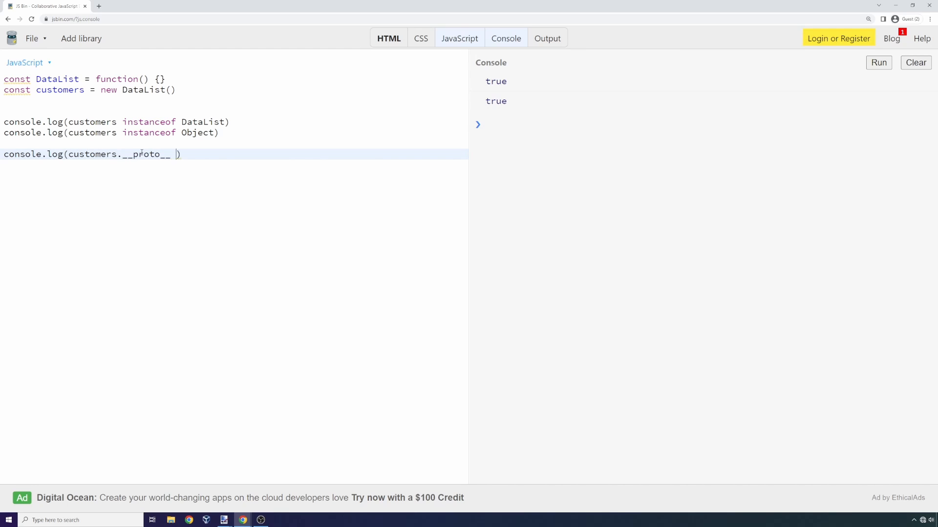
text(== Data)
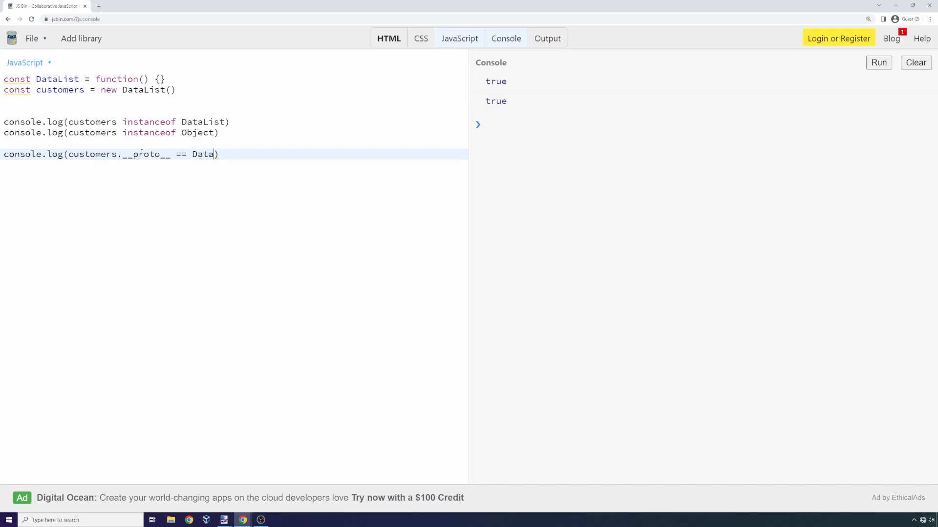
text(List.prototype)
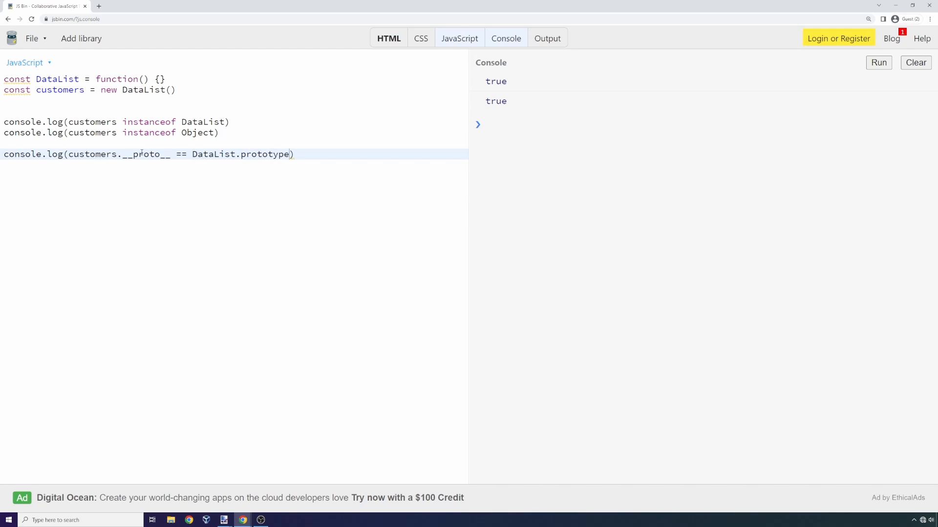
text(p)
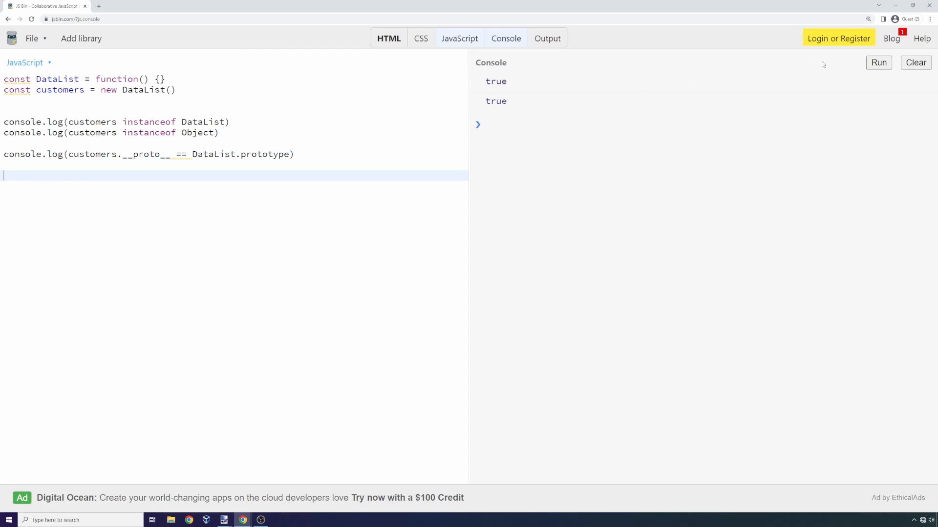
click(878, 63)
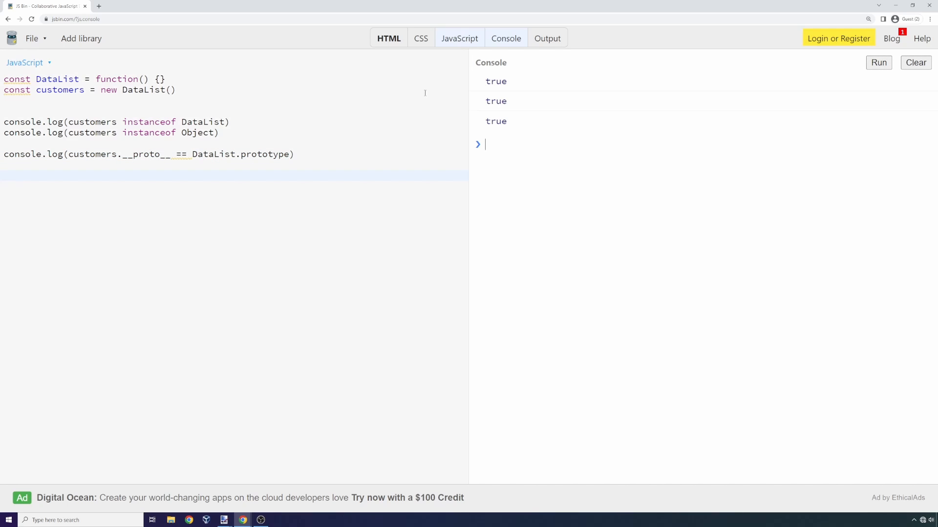
click(63, 90)
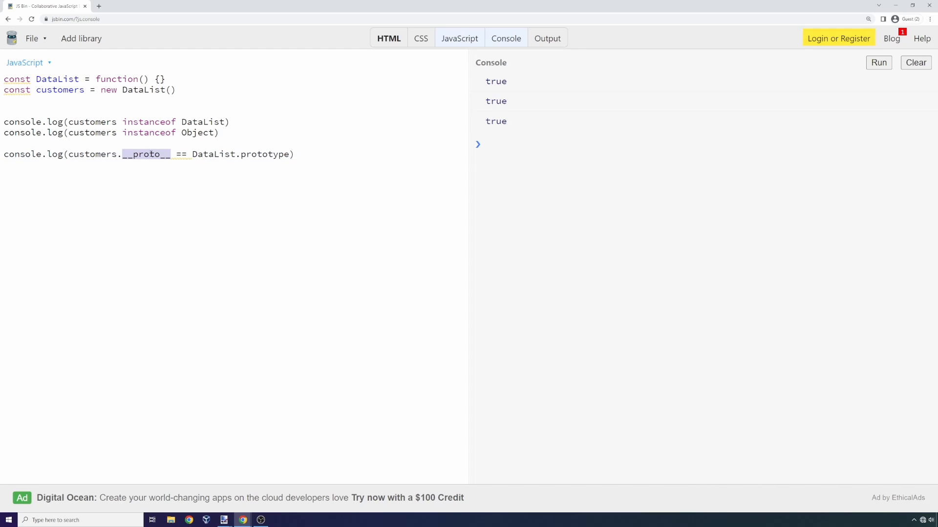
double_click(91, 155)
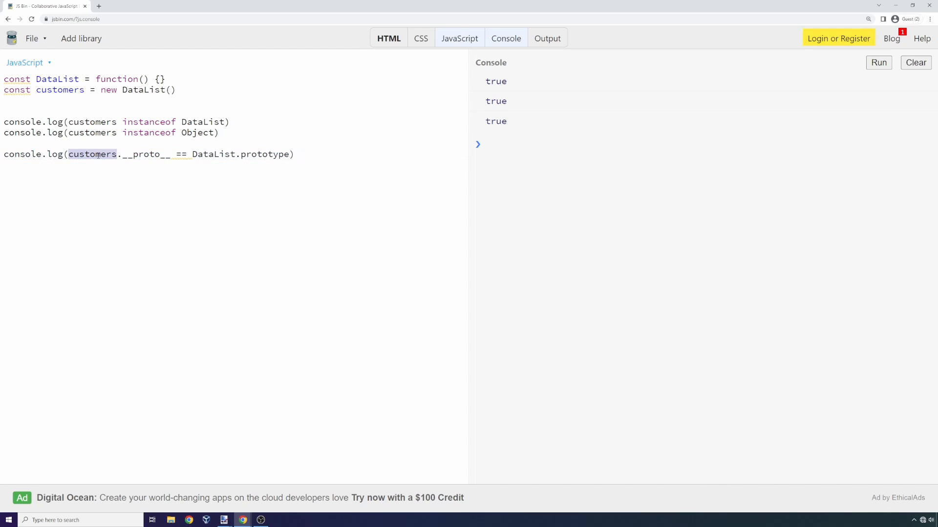
double_click(144, 154)
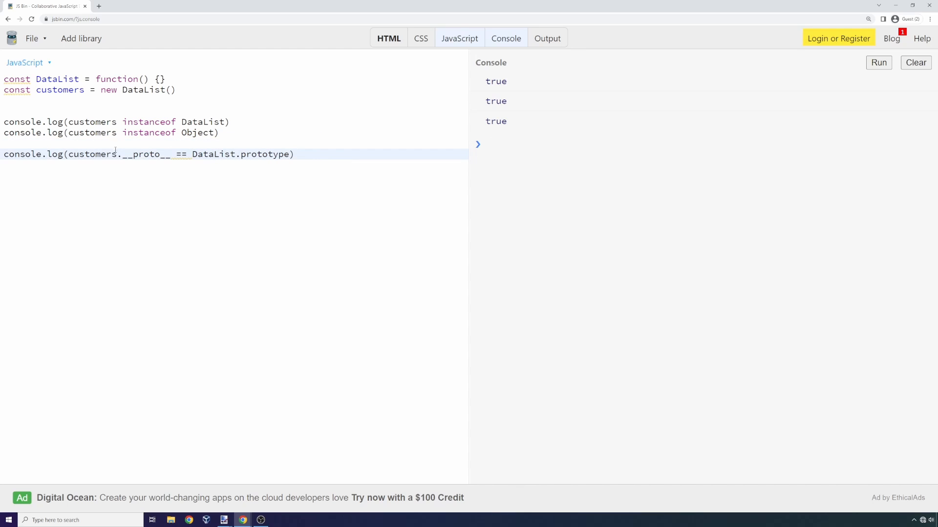
double_click(146, 155)
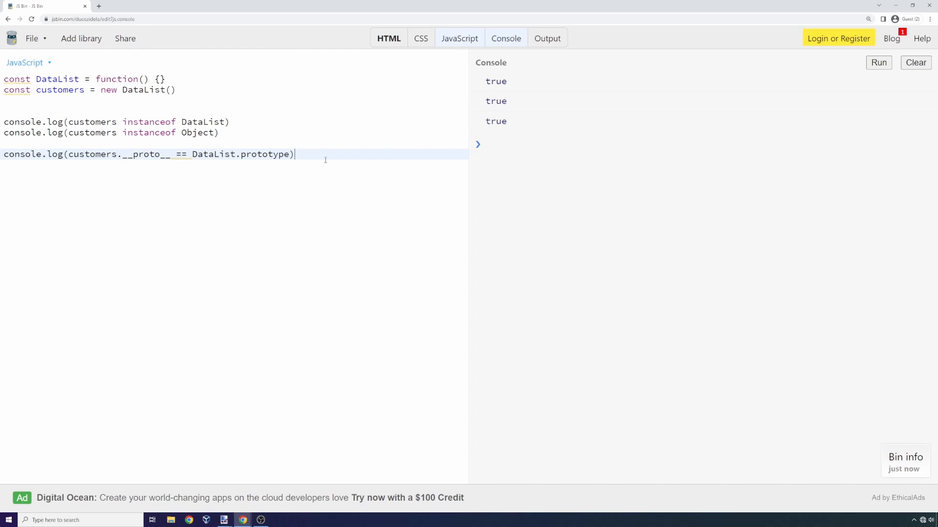
Write console.log(customers.__proto__.__proto__ == Object.prototype) on a new line
text(console.)
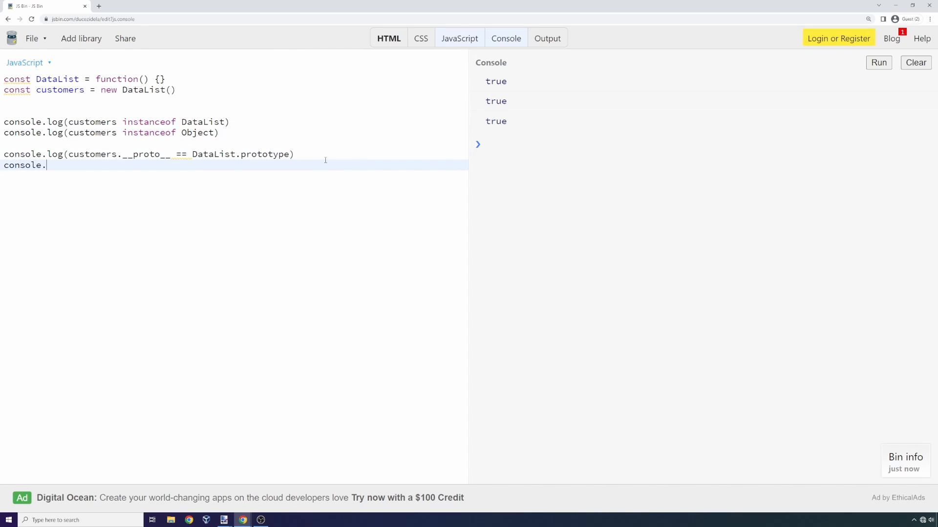
text((c))
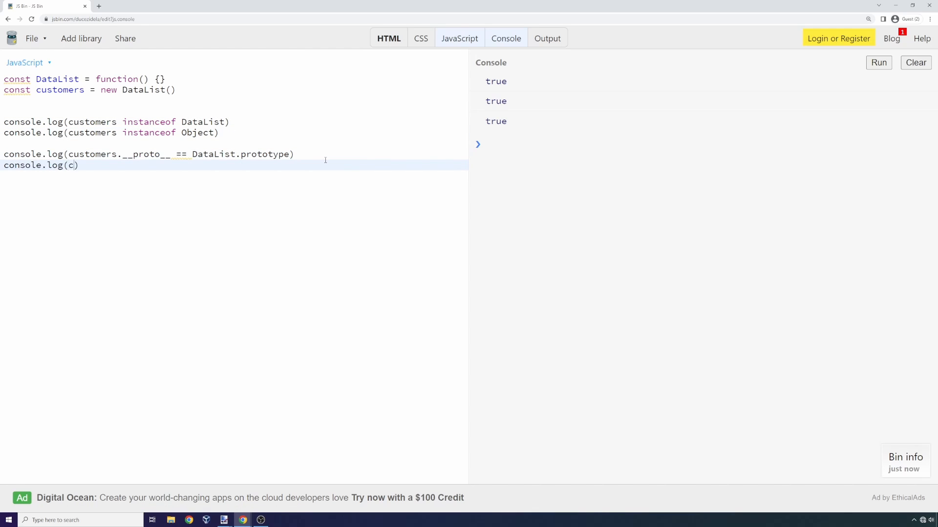
text(ustomers.)
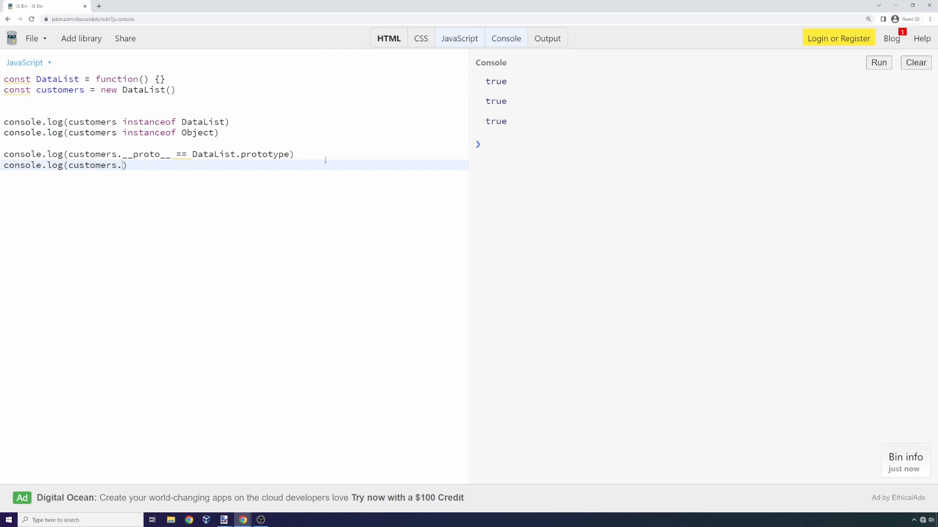
text(__p[)
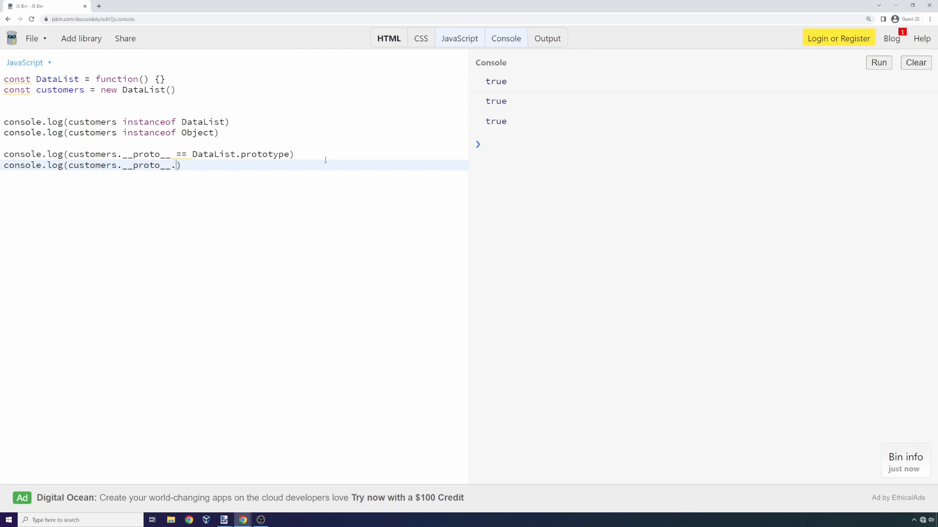
text(__proto__ ==)
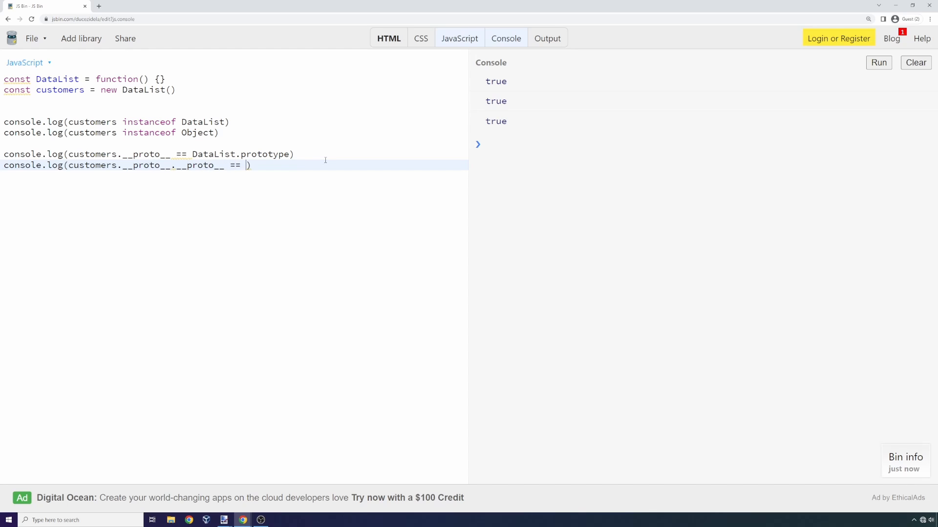
text(Object)
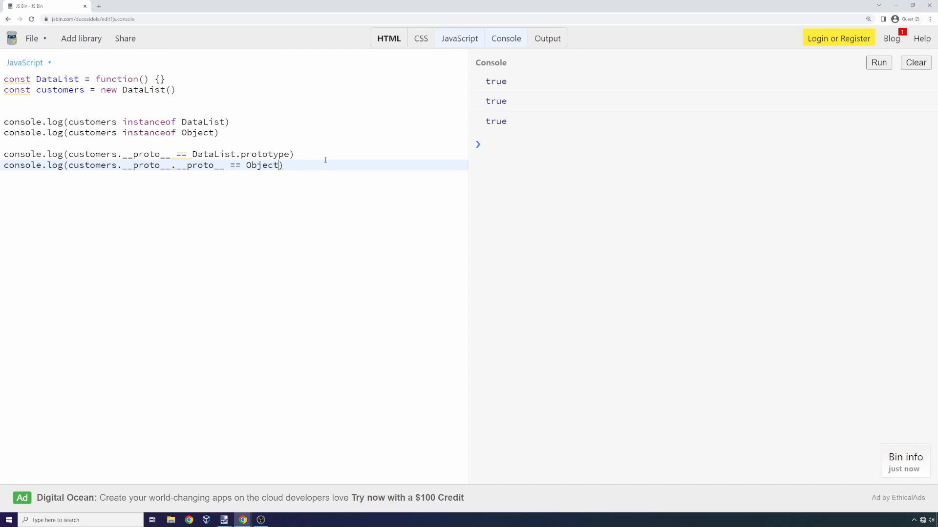
text(.prototype)
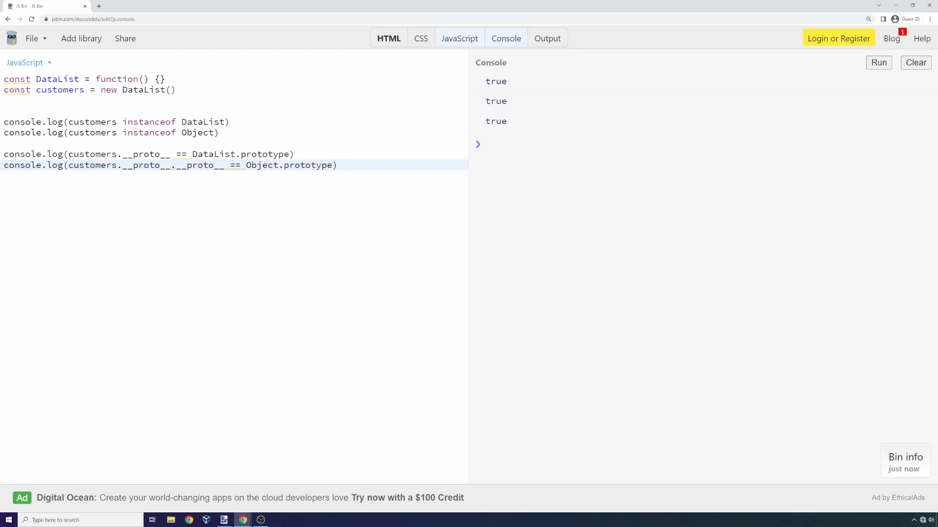
double_click(92, 165)
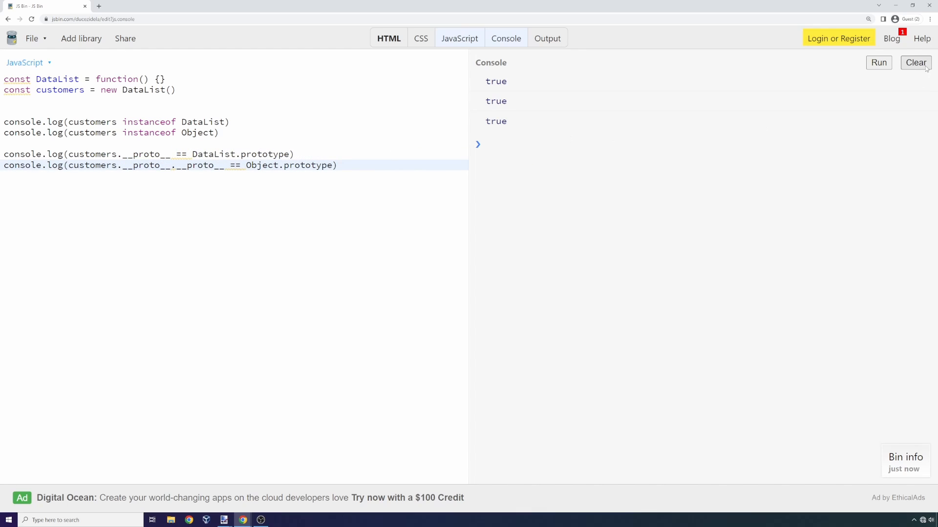
Rerun the script so the console prints a fourth true
click(878, 62)
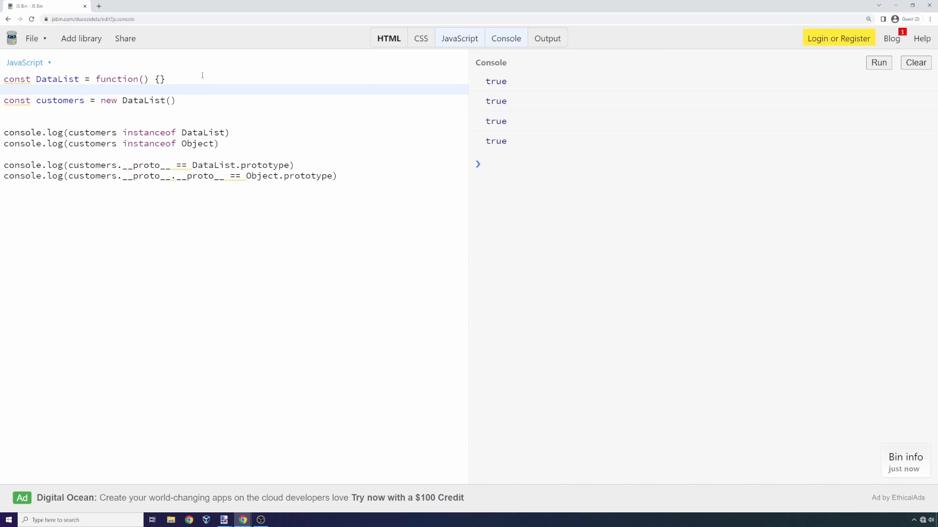
Start a printData method on DataList.prototype with a console call in its body
text(Data)
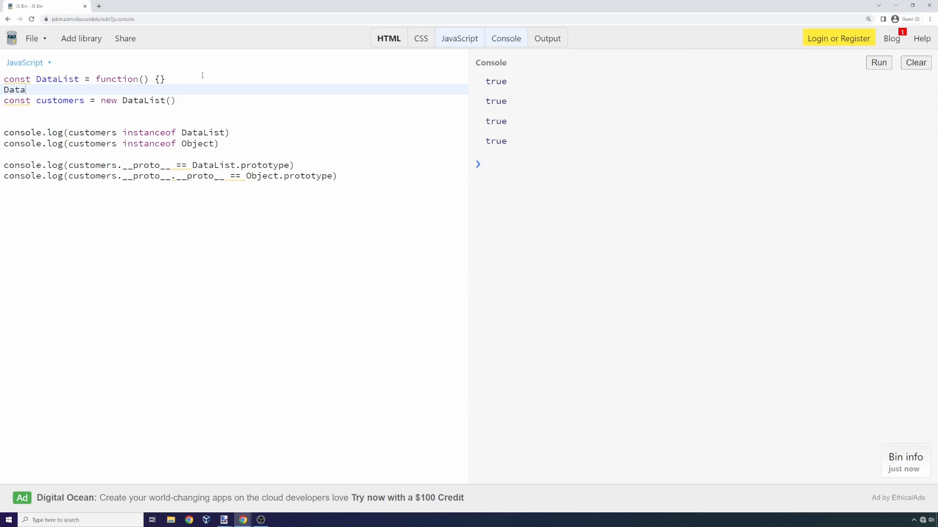
text(List.prototype)
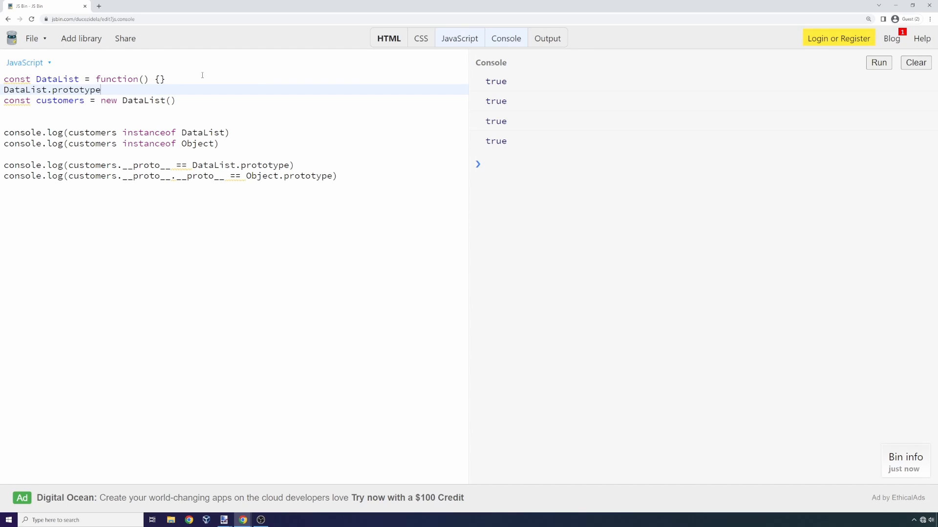
text(.printData = function() {)
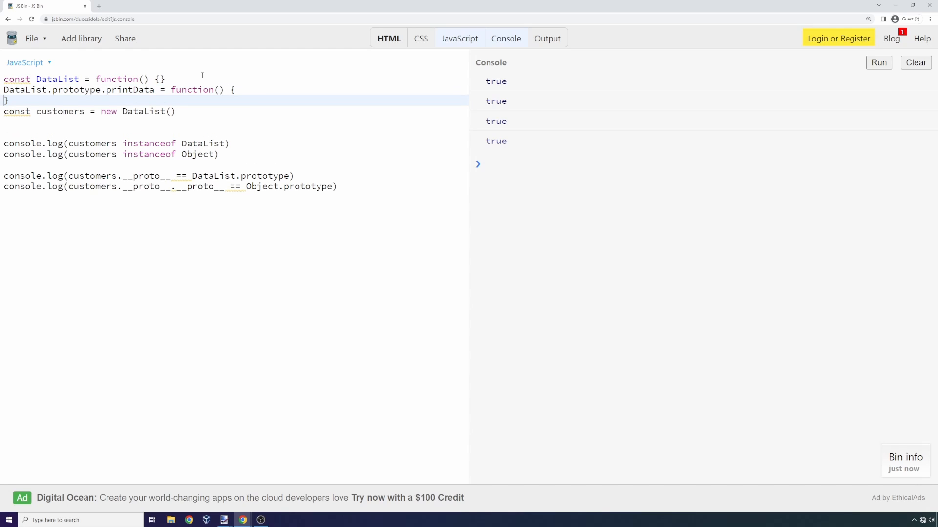
key(Enter)
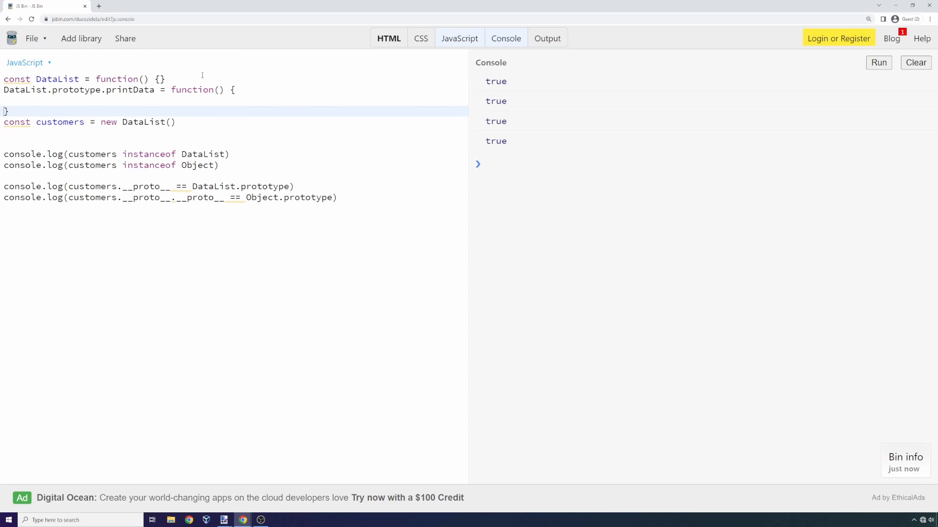
text(pri)
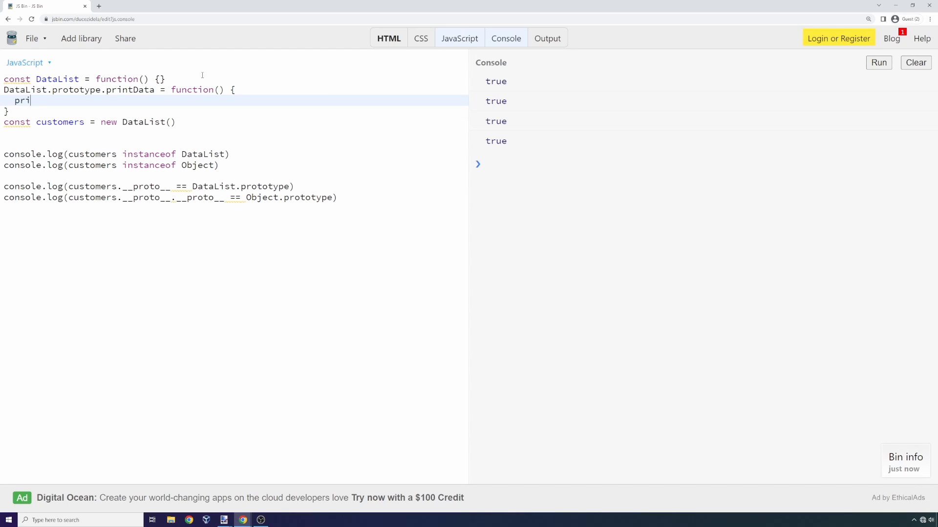
text(consoe)
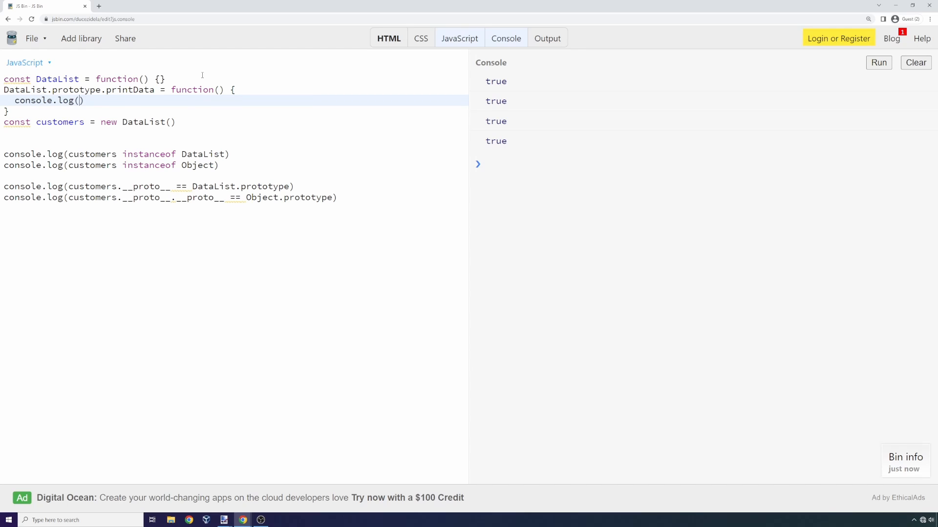
Rename the method to log and make it print "data logged to server"
click(144, 90)
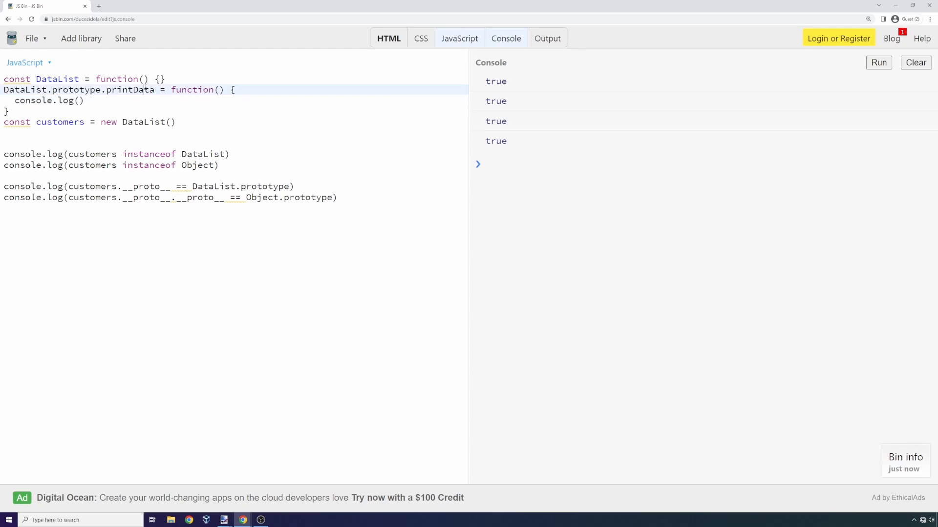
text(log)
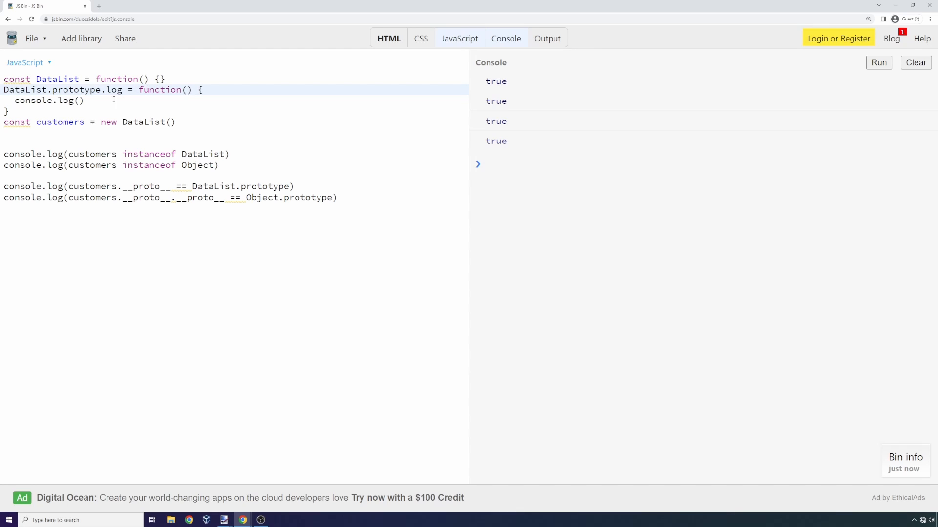
double_click(48, 100)
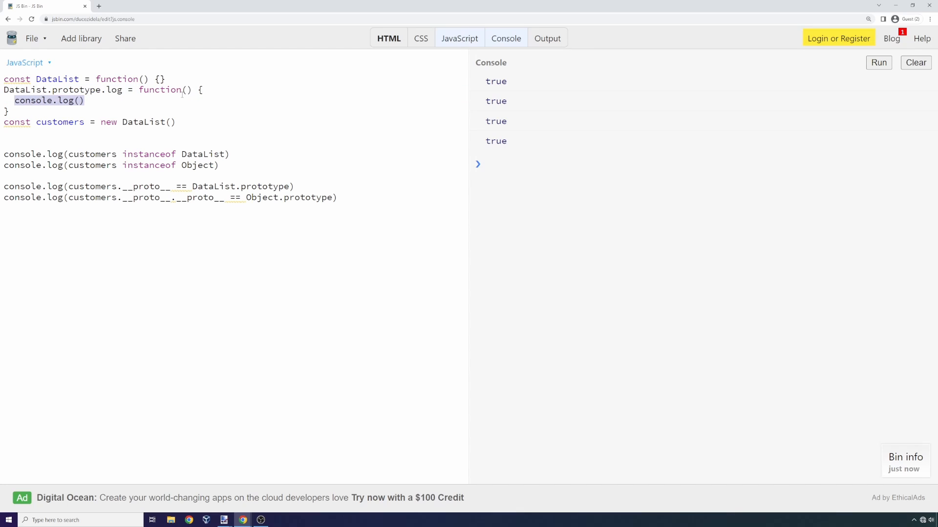
key(Delete)
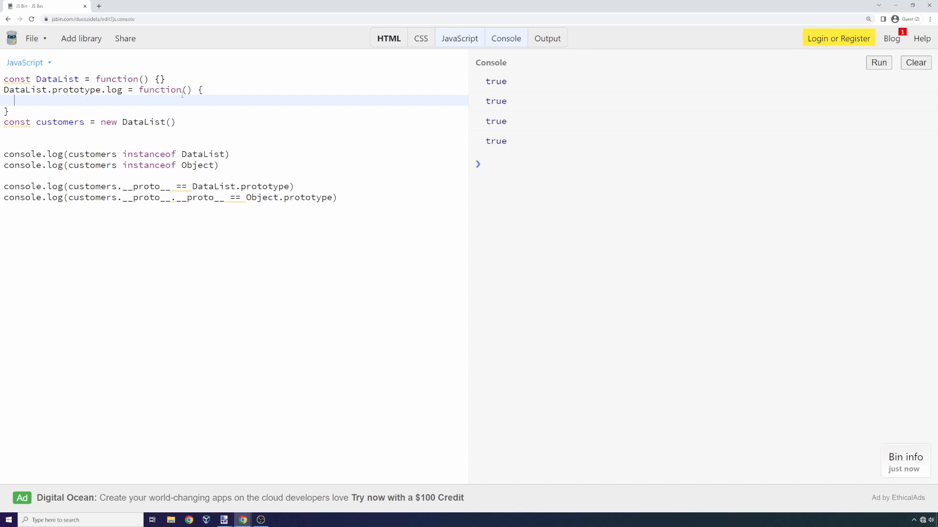
text(console.log())
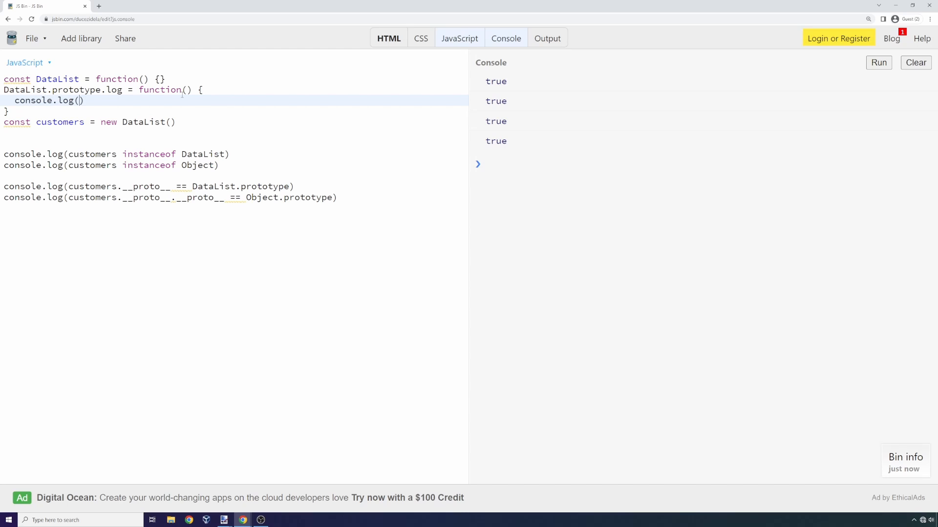
text("data log")
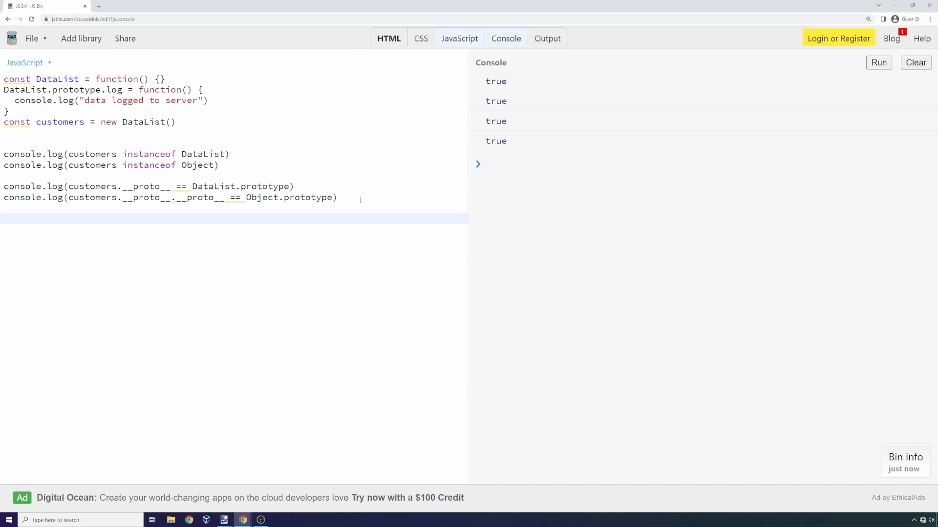
Call customers.log() and run, printing four trues and data logged to server
text(customers.)
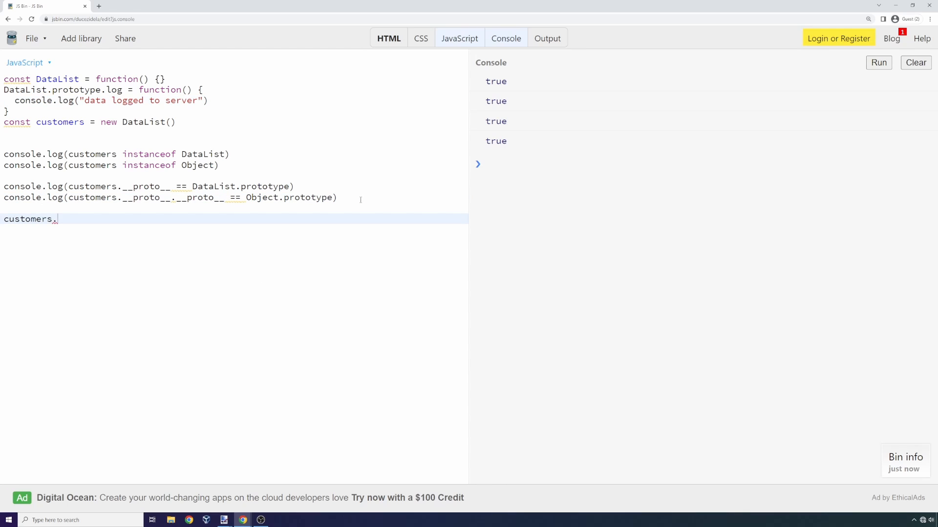
text(log())
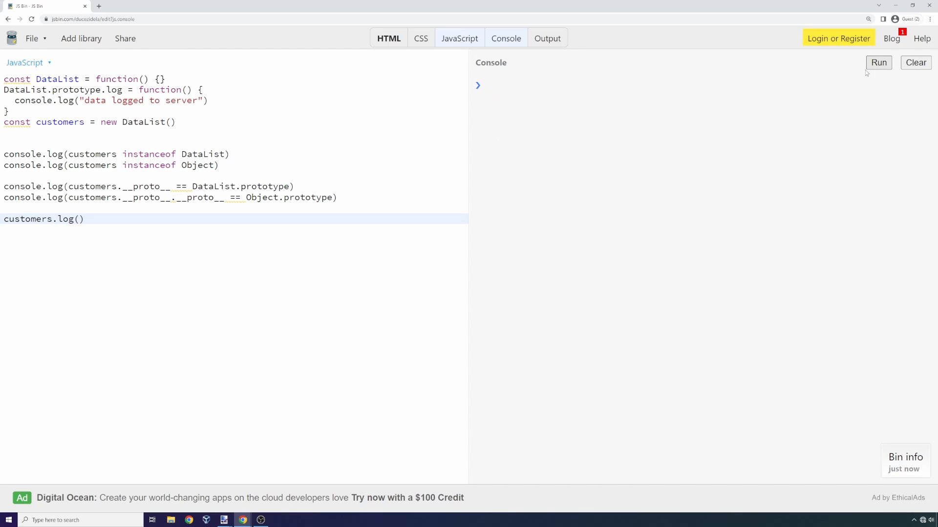
click(878, 63)
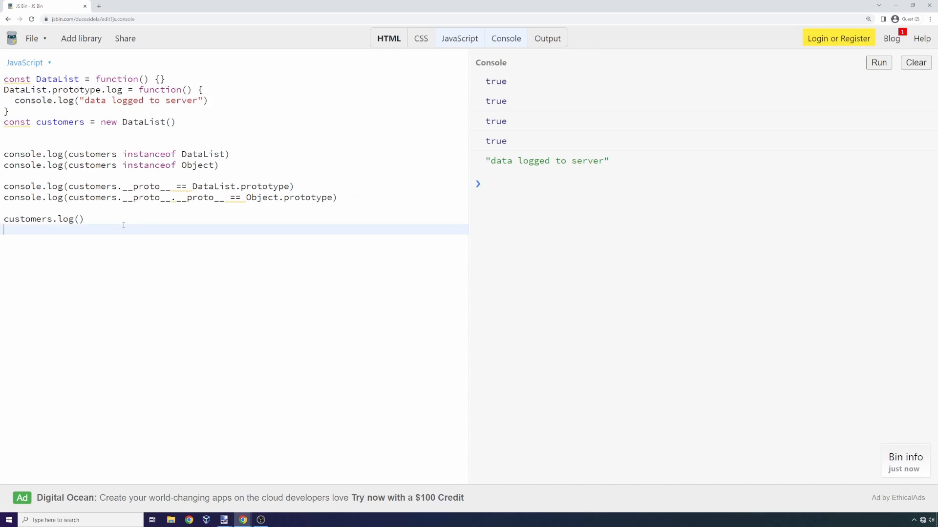
click(916, 63)
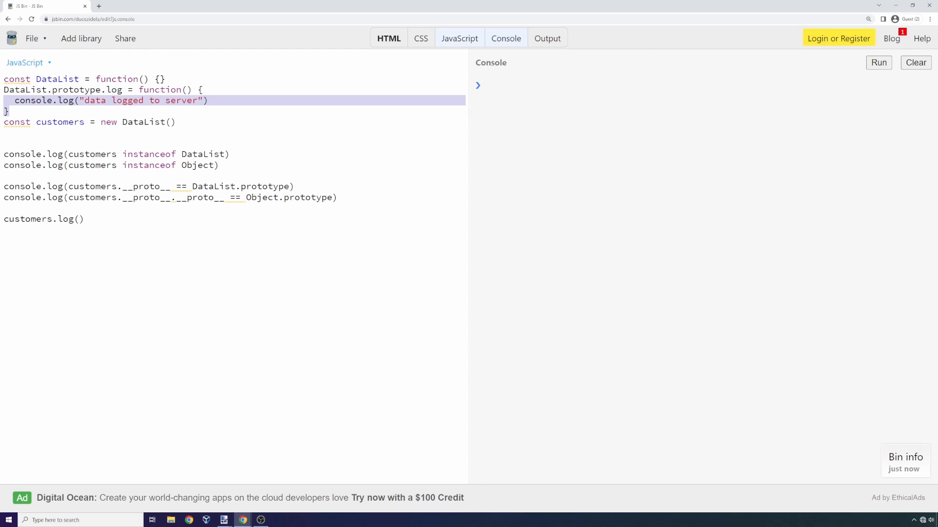
double_click(28, 219)
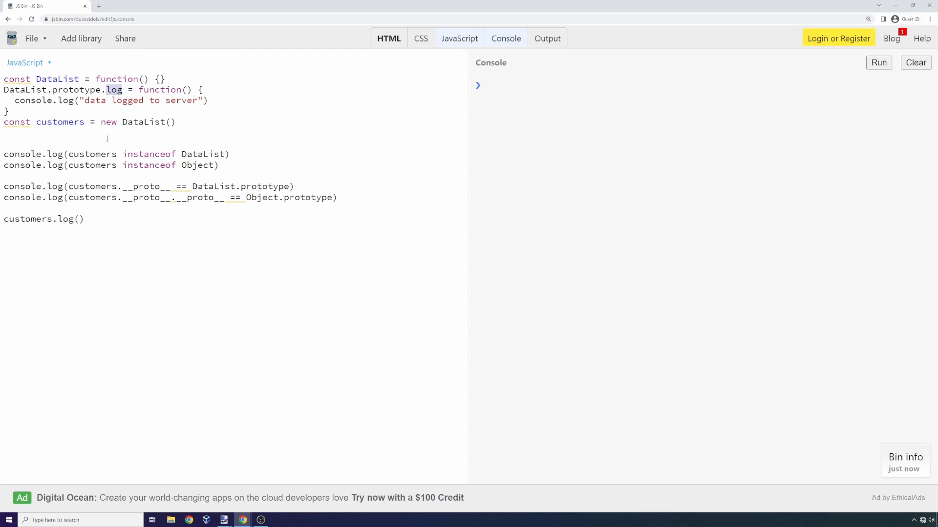
double_click(60, 122)
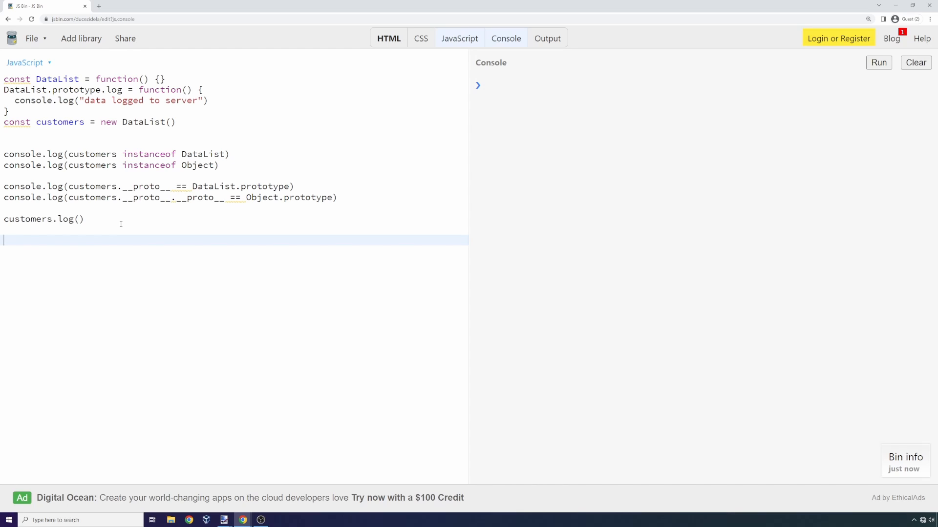
Write DataList.prototype.log = function() { console.log("data sent to server") } after the customers.log() line
text(D)
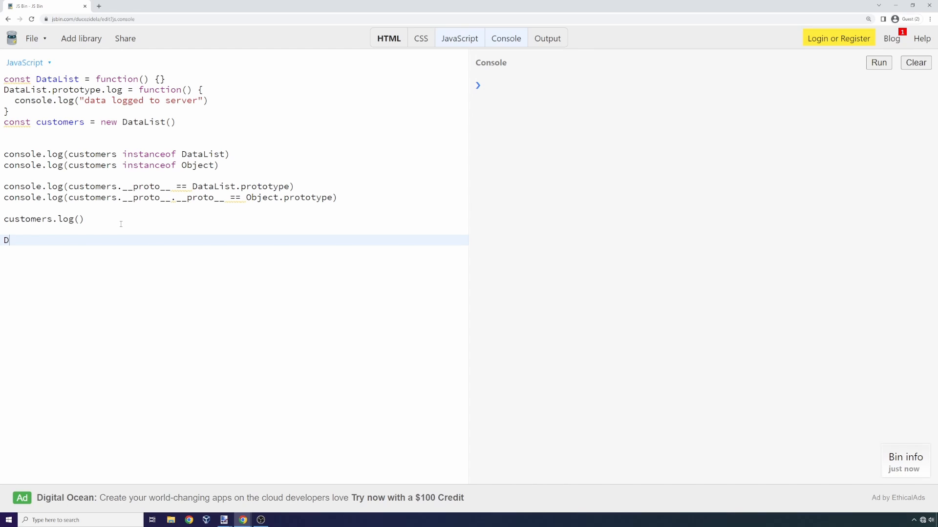
text(ataList.prototyp)
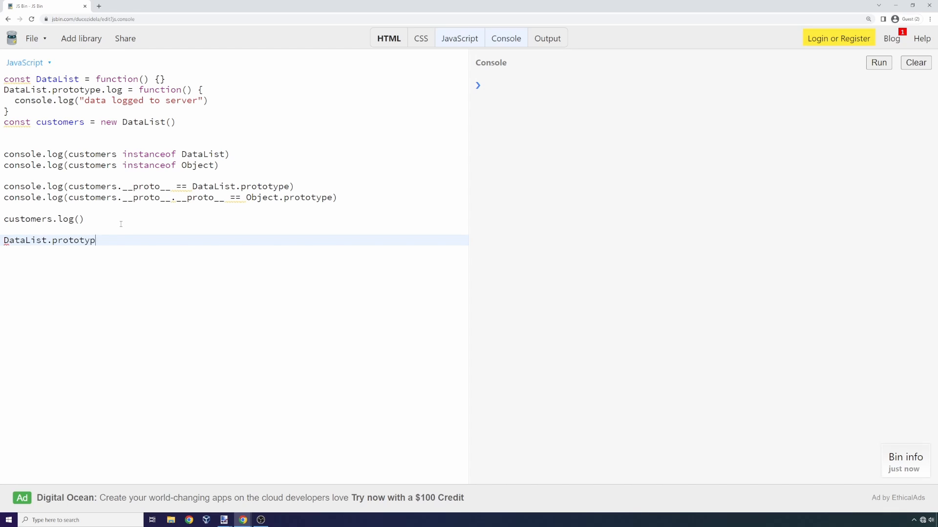
text(e.)
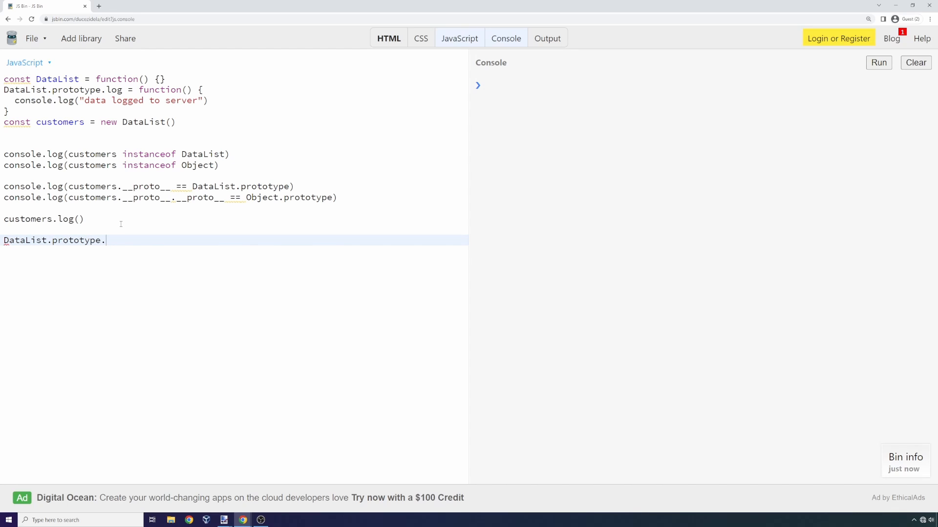
text(log = function())
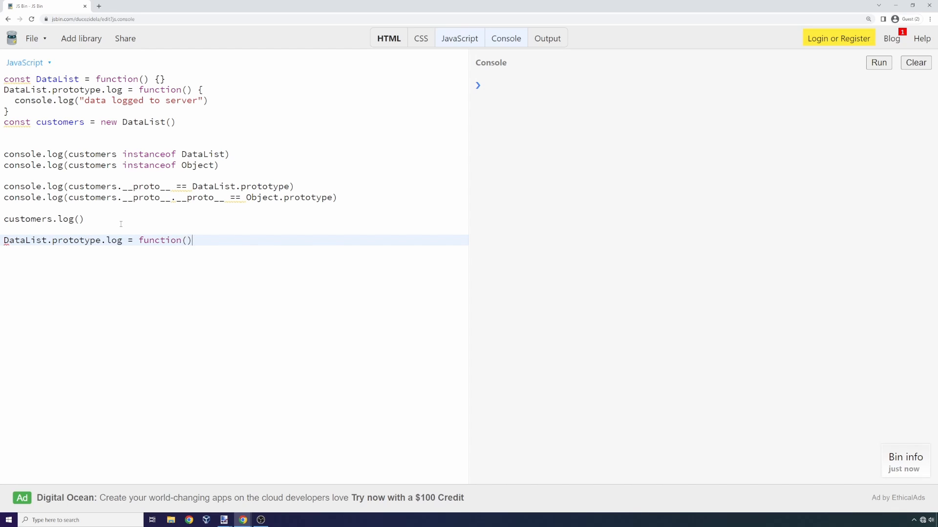
text({)
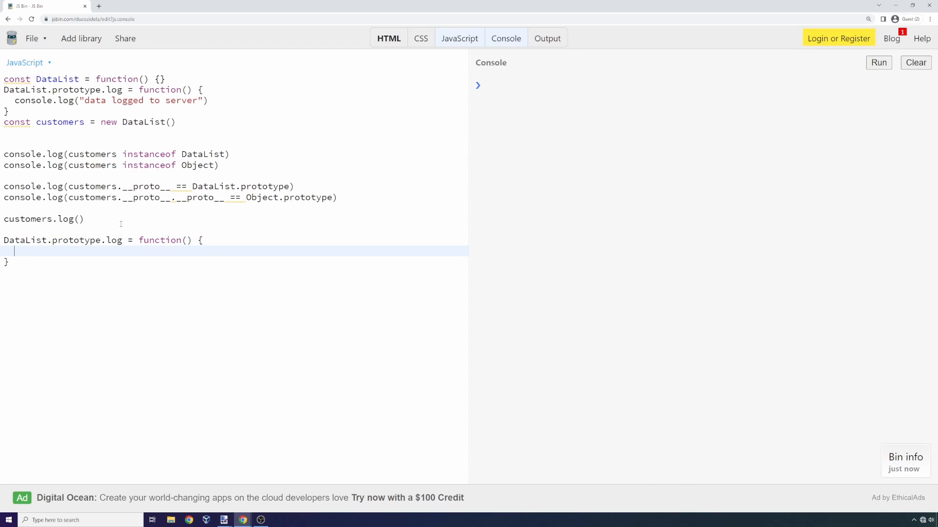
text(console.l)
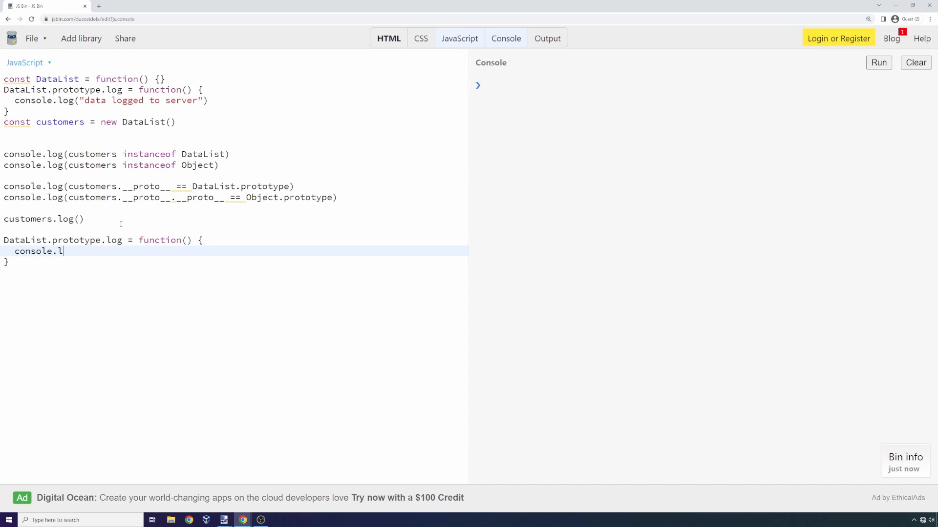
text(og())
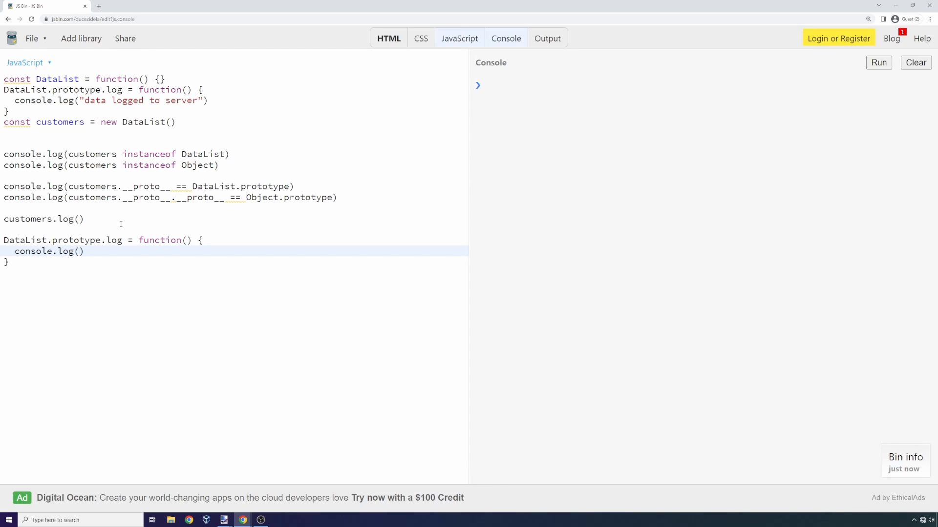
text("")
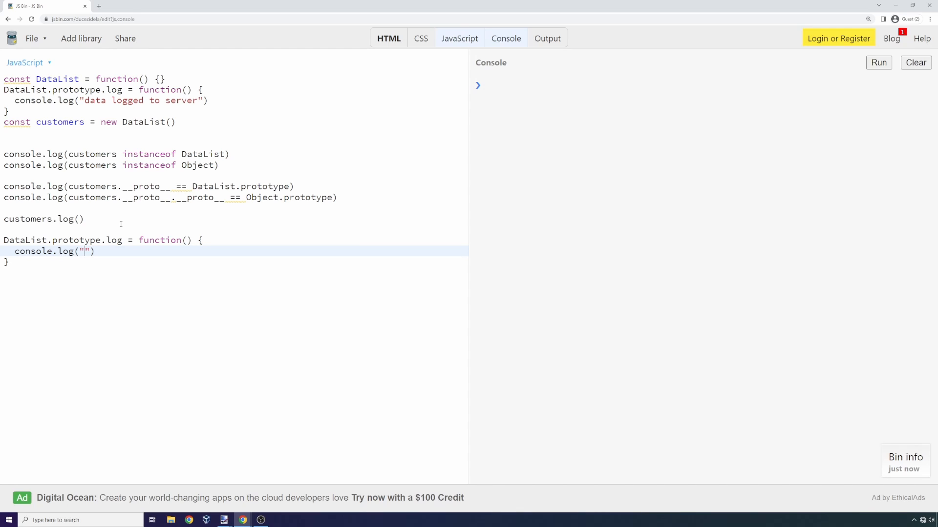
text(data sen)
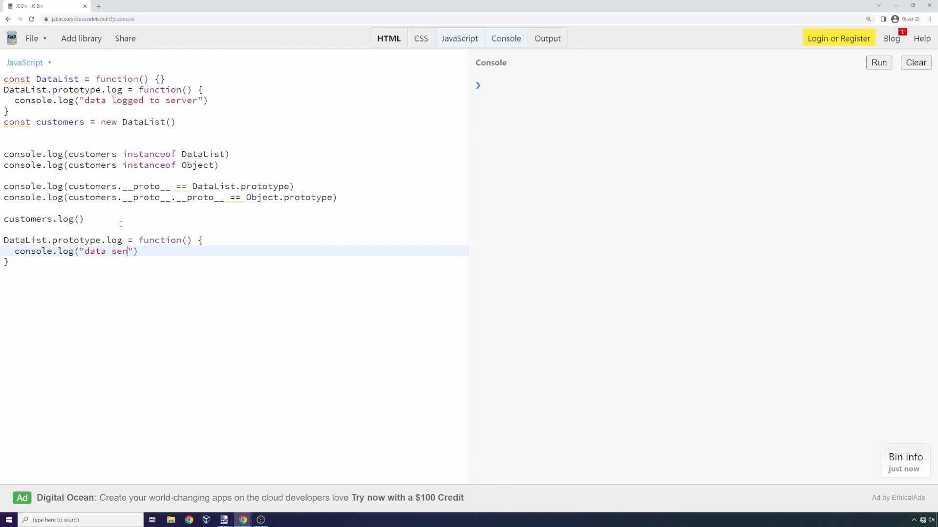
text(t to)
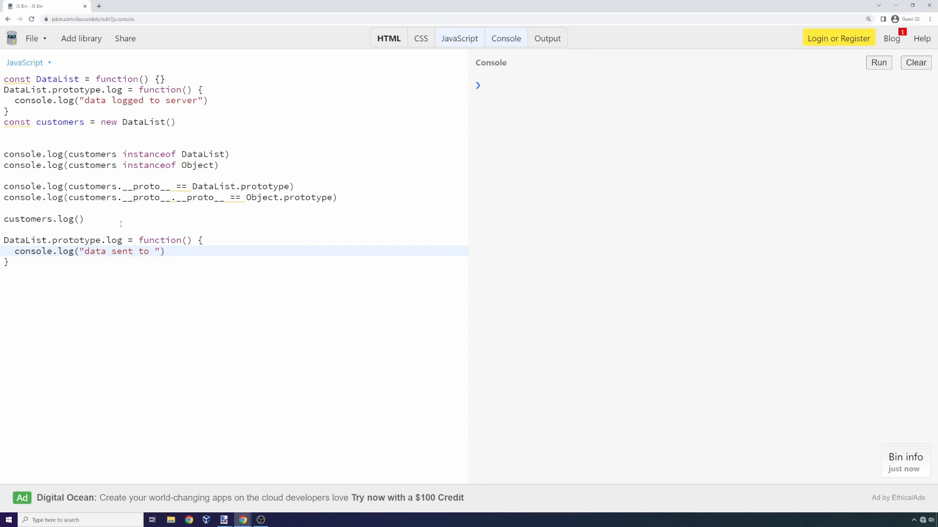
text(server)
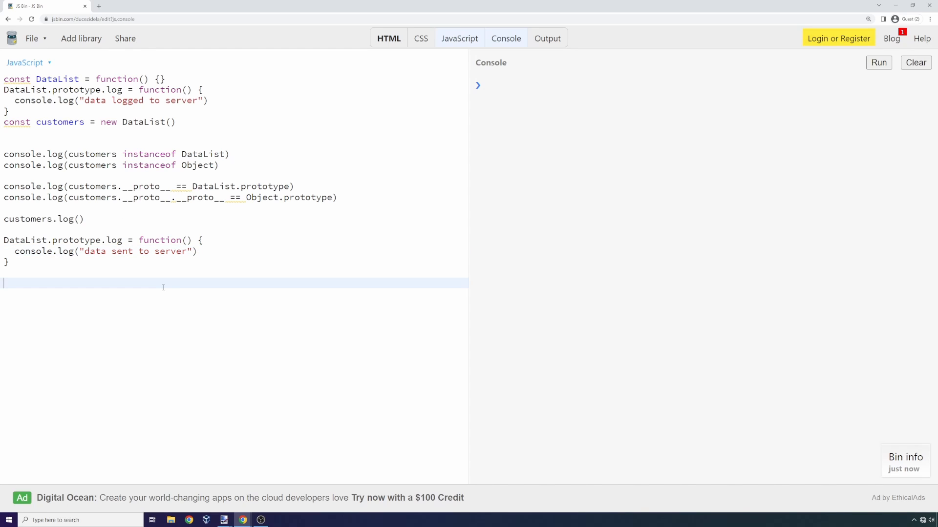
Add a second customers.log() call and run, printing both server messages after four trues
text(customers)
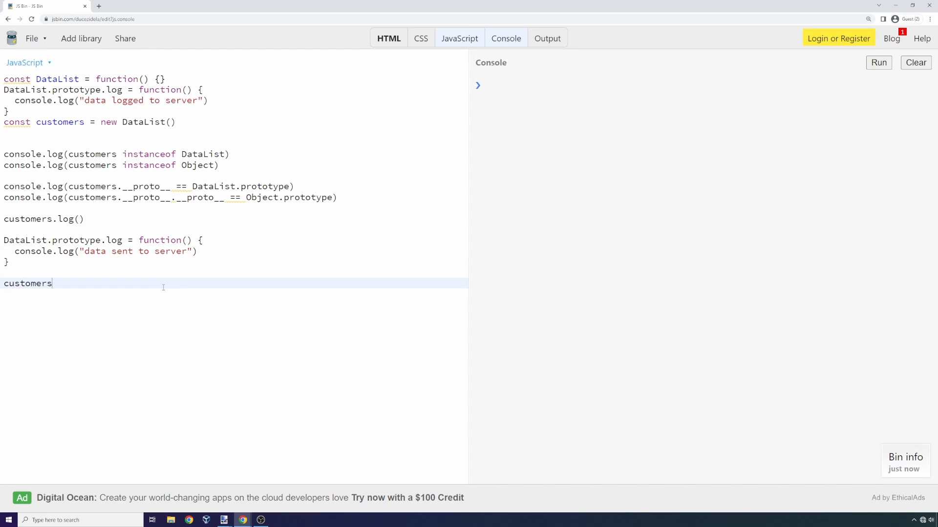
text(.log())
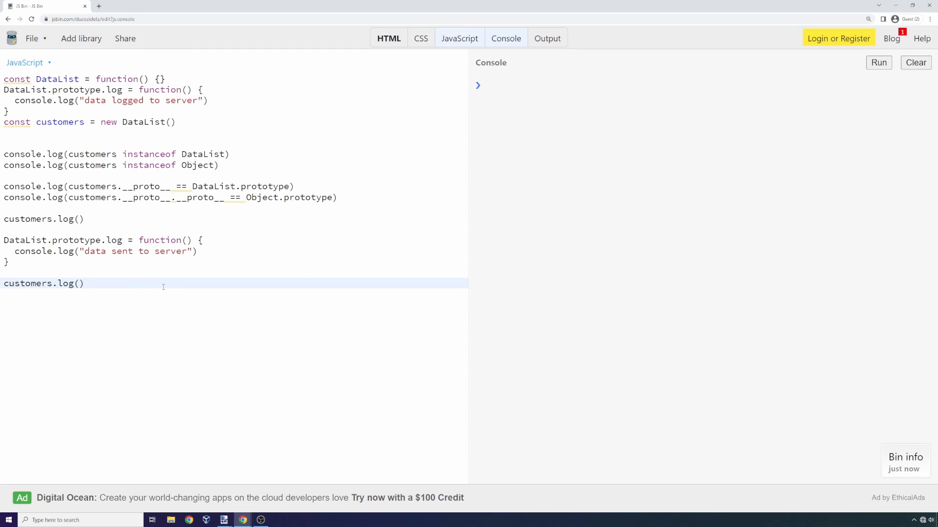
click(878, 62)
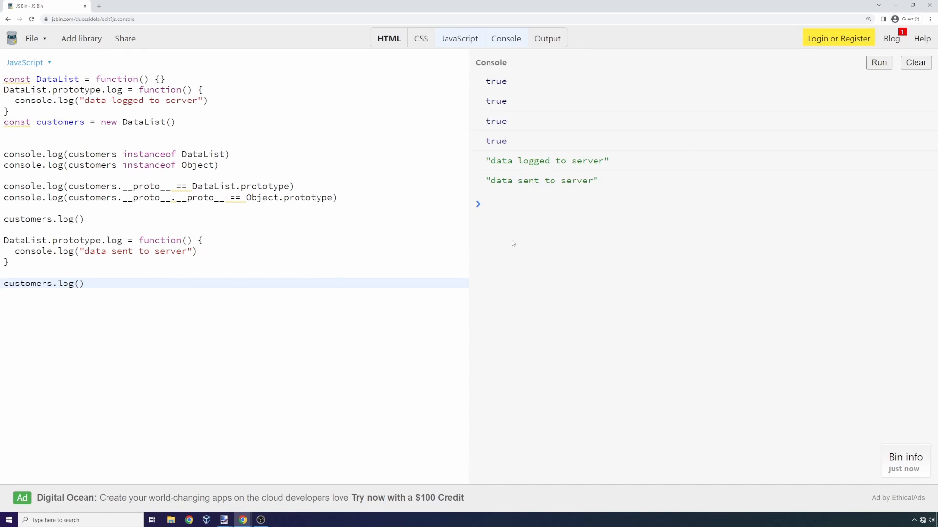
Highlight the original log method definition to point it out
double_click(541, 180)
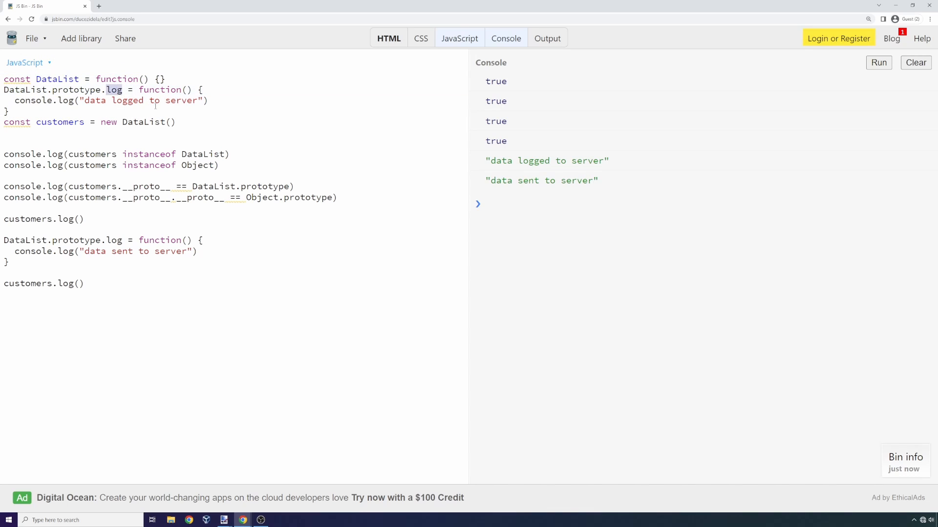
drag(108, 90, 9, 112)
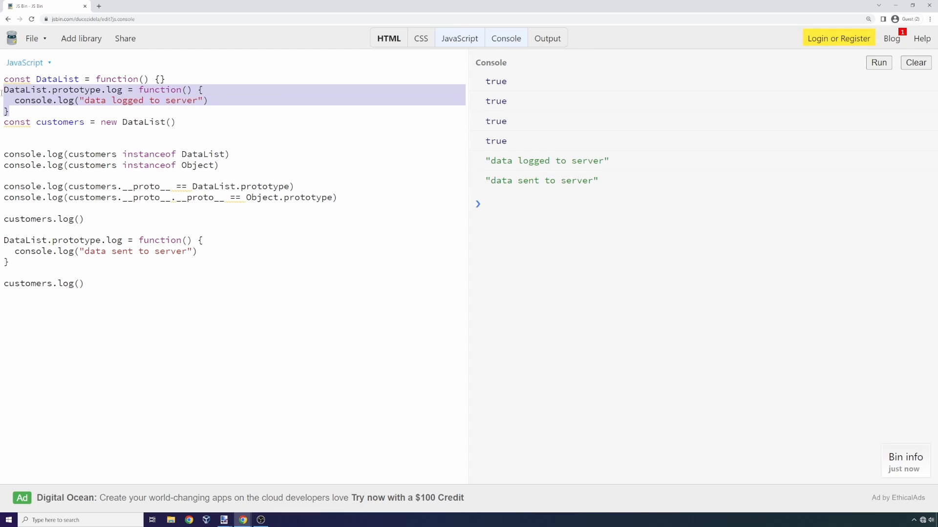